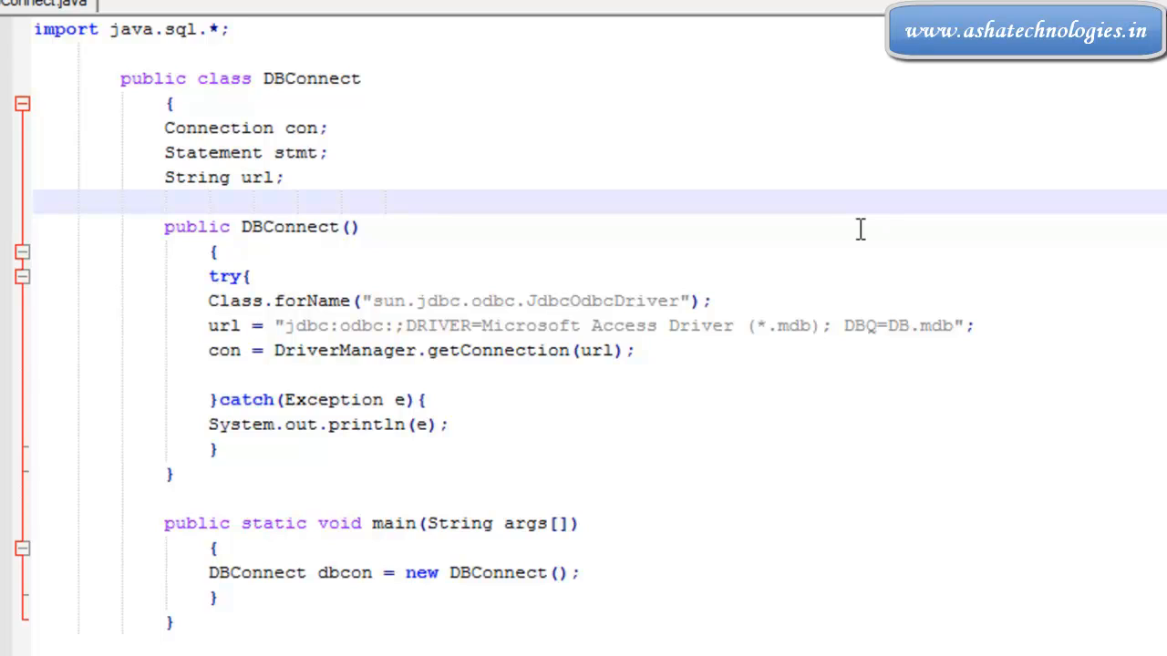
# Declare a String sql field and begin its assignment after the getConnection line.
pyautogui.click(328, 78)
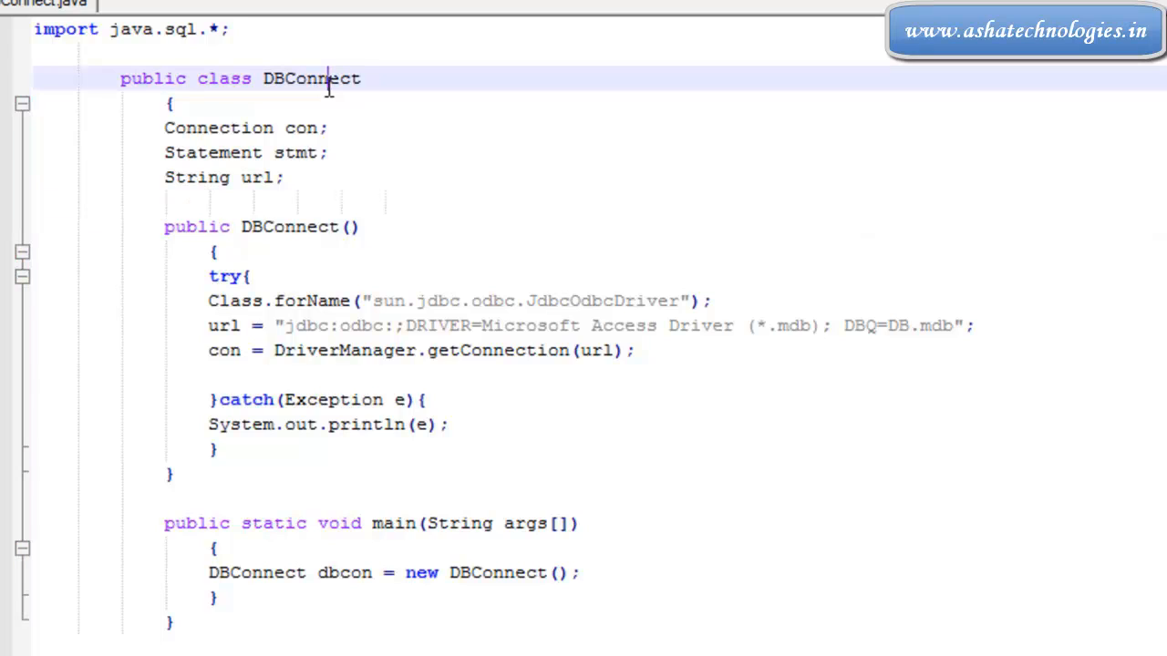
pyautogui.click(320, 226)
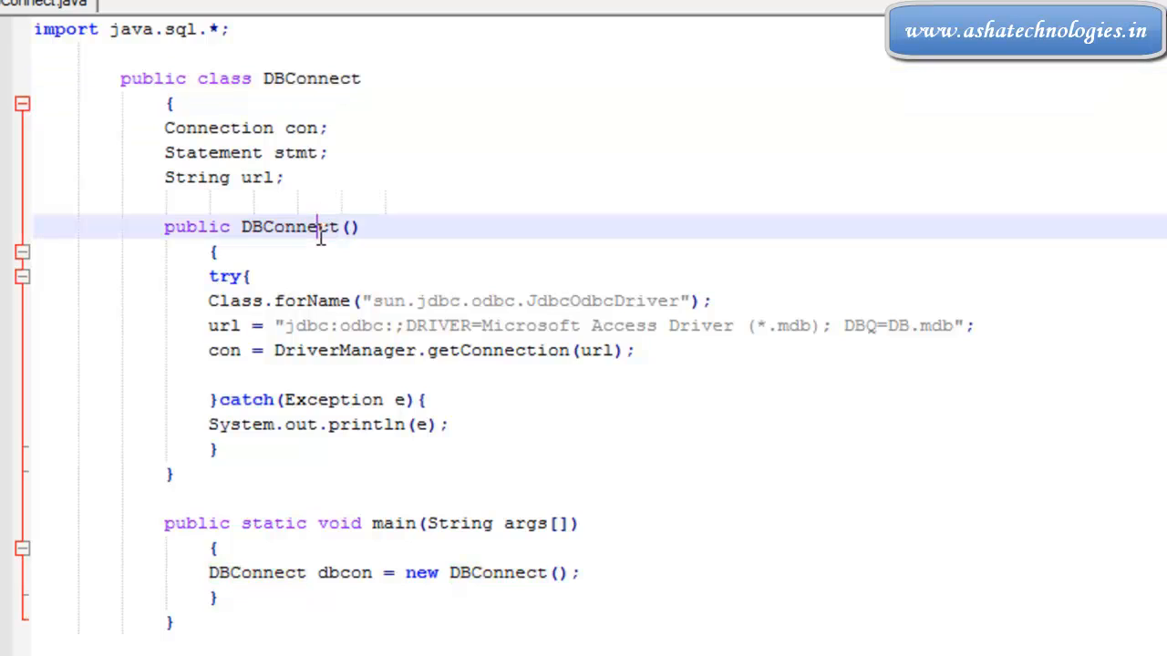
pyautogui.moveTo(310, 226)
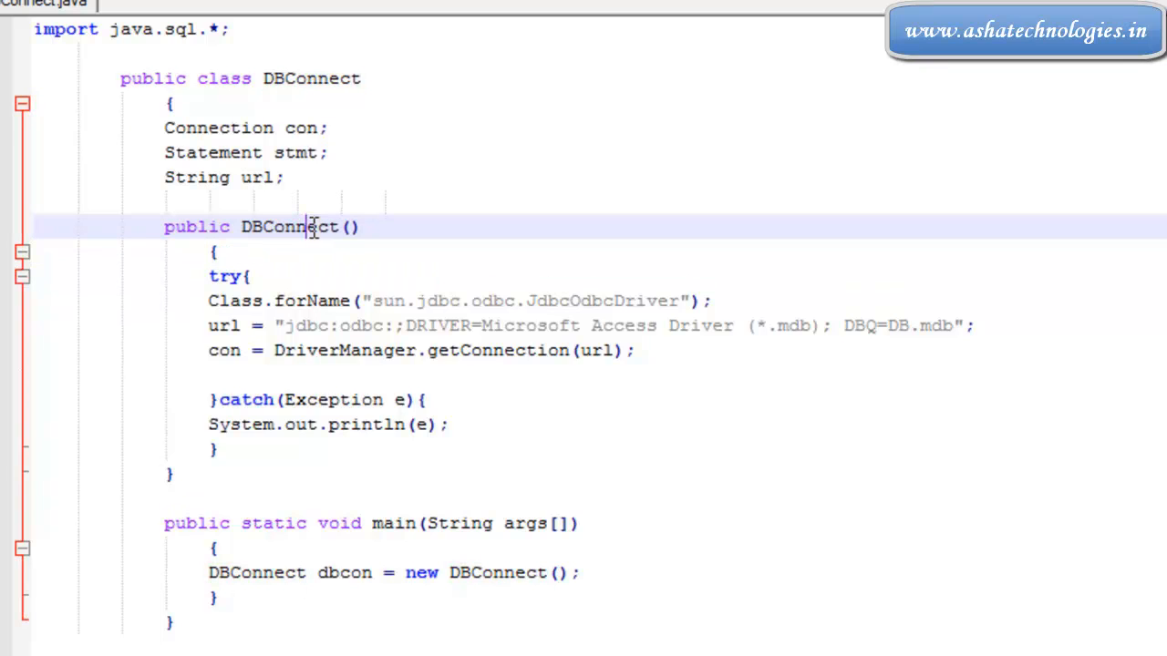
pyautogui.moveTo(280, 284)
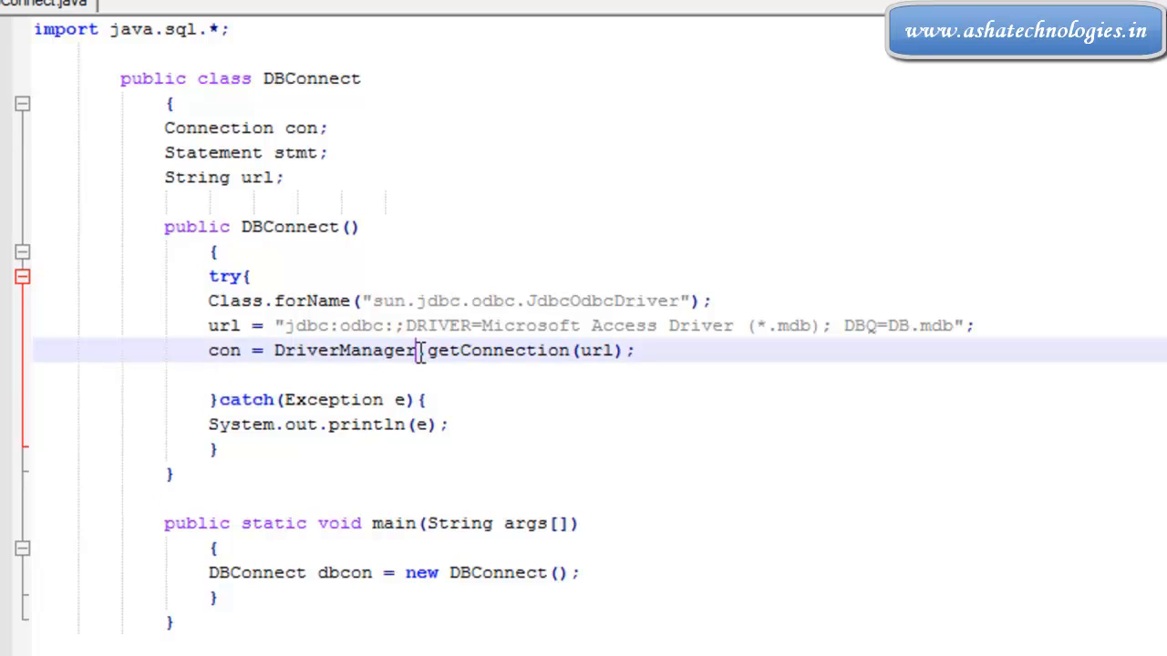
pyautogui.doubleClick(496, 350)
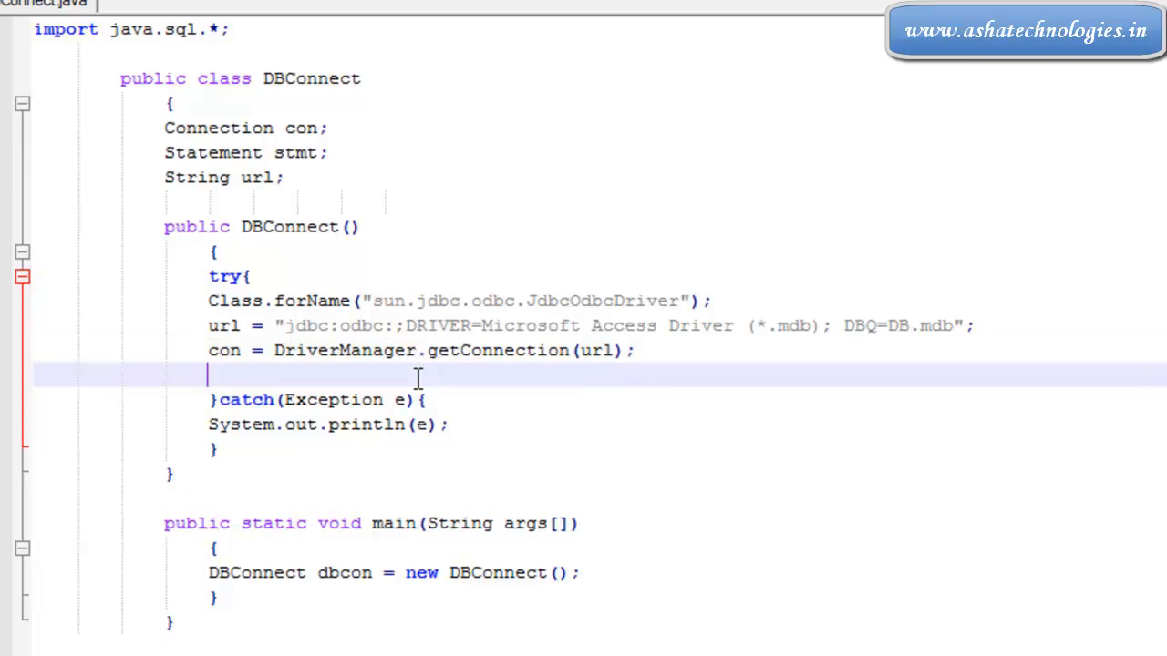
pyautogui.write('sl')
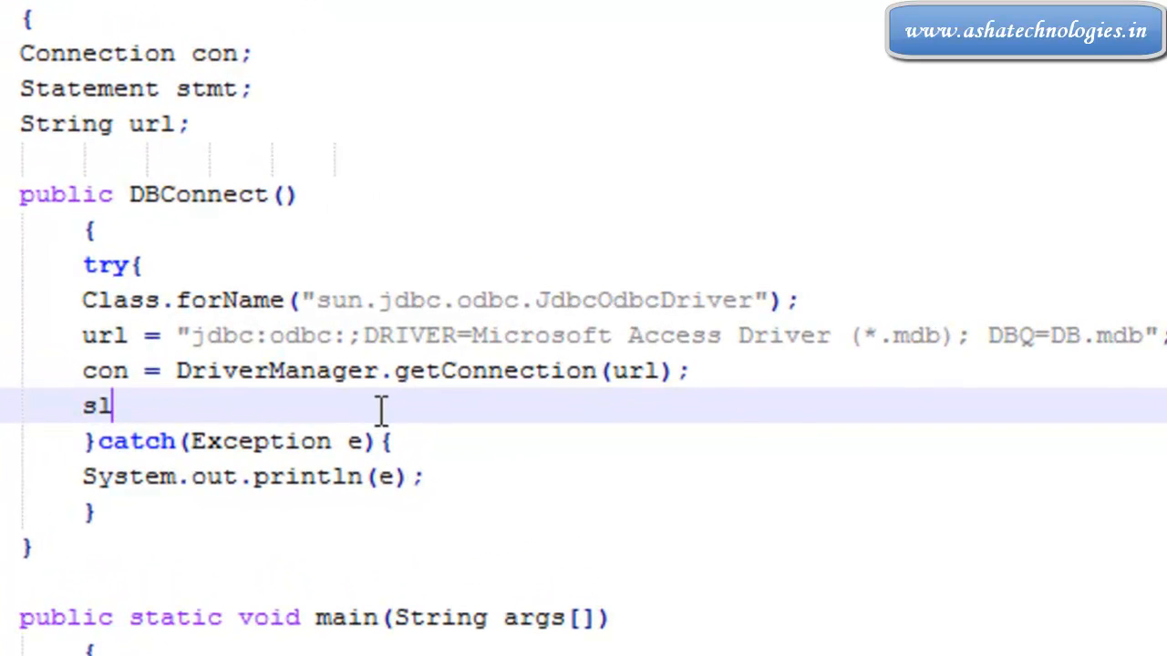
pyautogui.write('ql =')
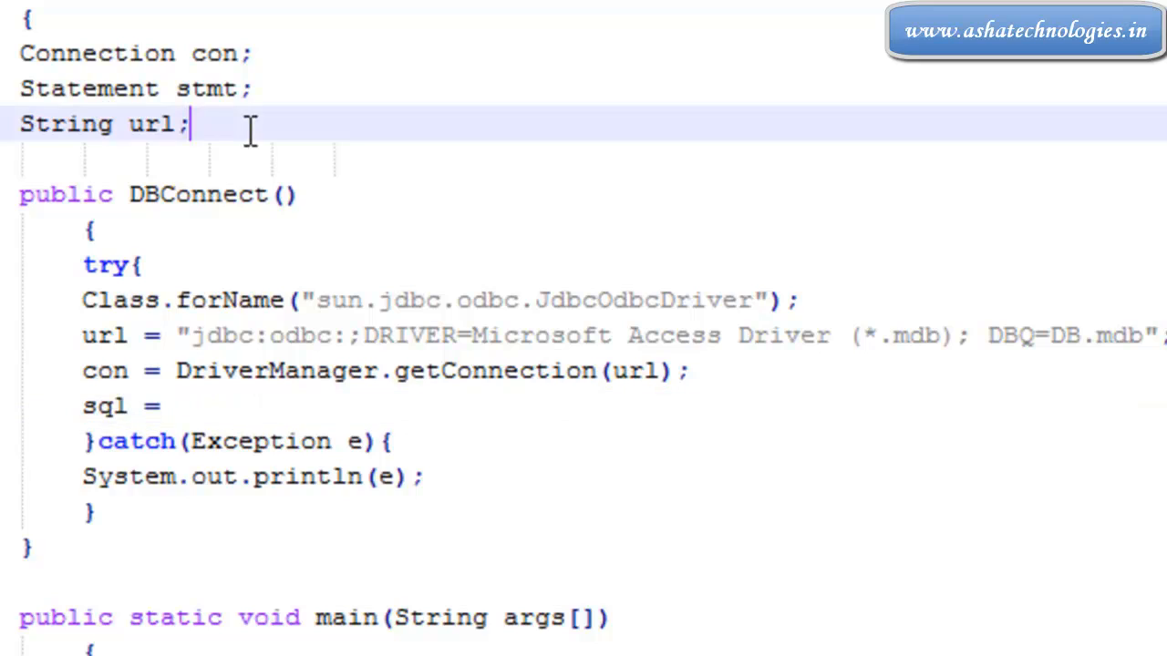
pyautogui.write('Stri')
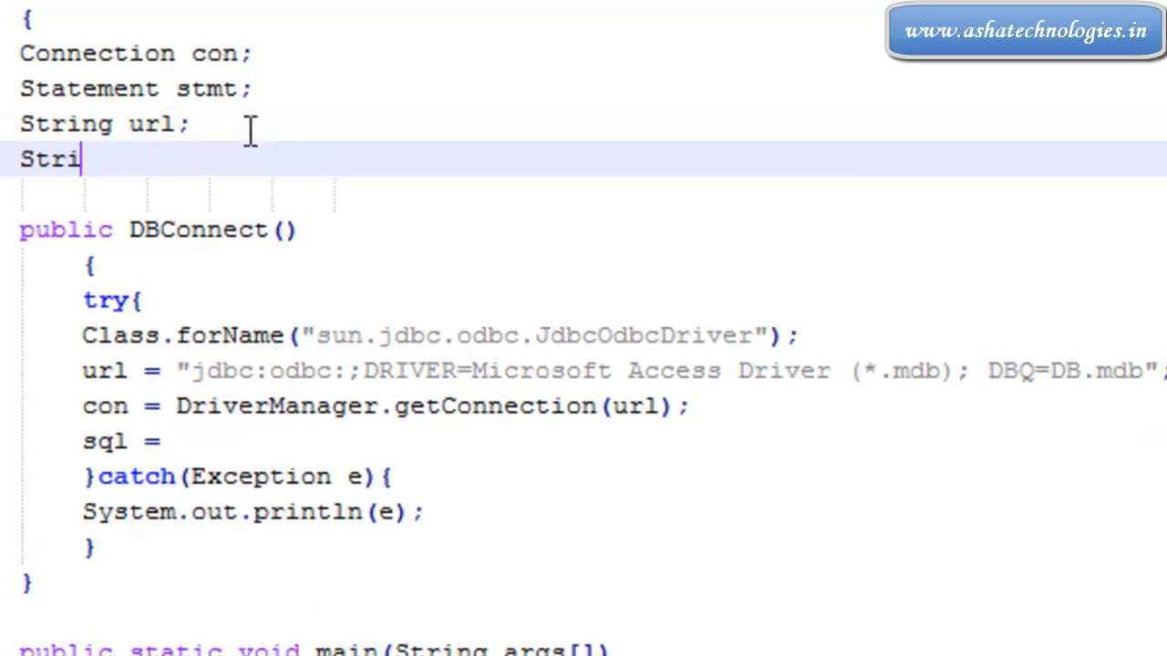
pyautogui.write('ng sql;')
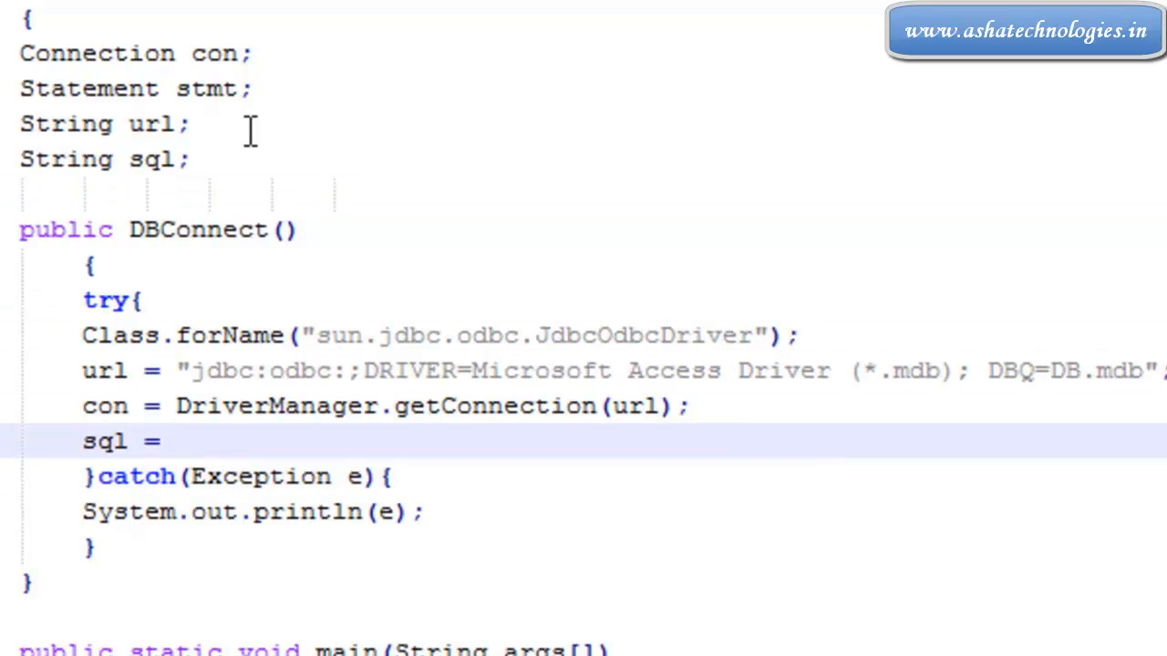
# Assign sql the query "update emp set sal = 30000 where id = "+103.
pyautogui.write('""')
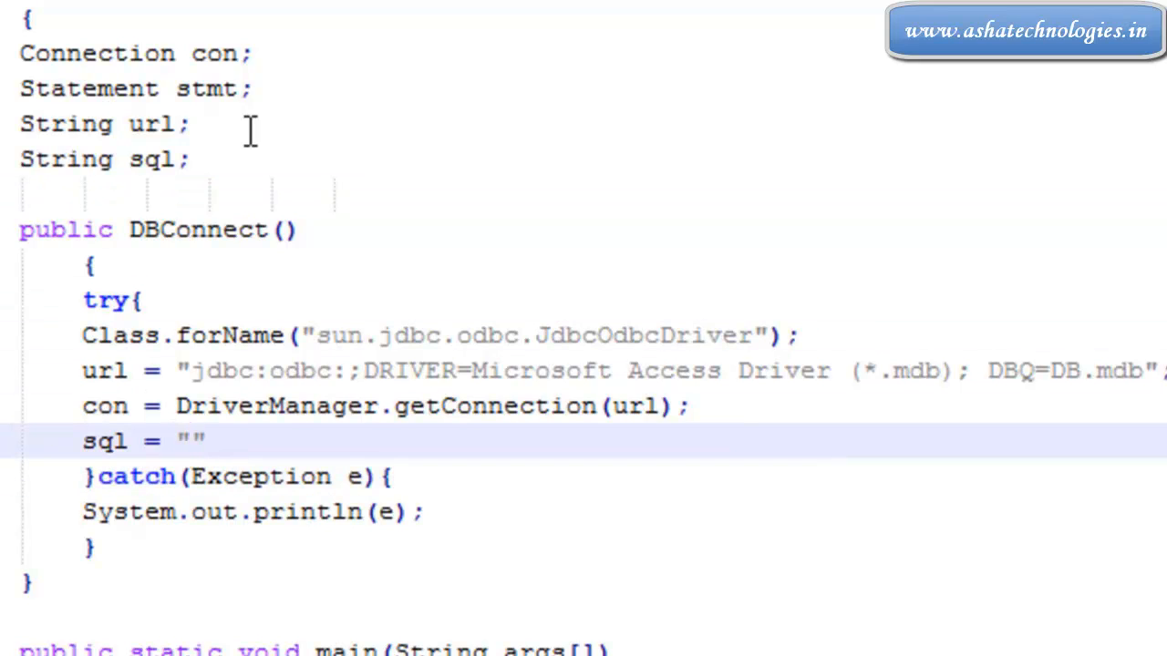
pyautogui.write('update')
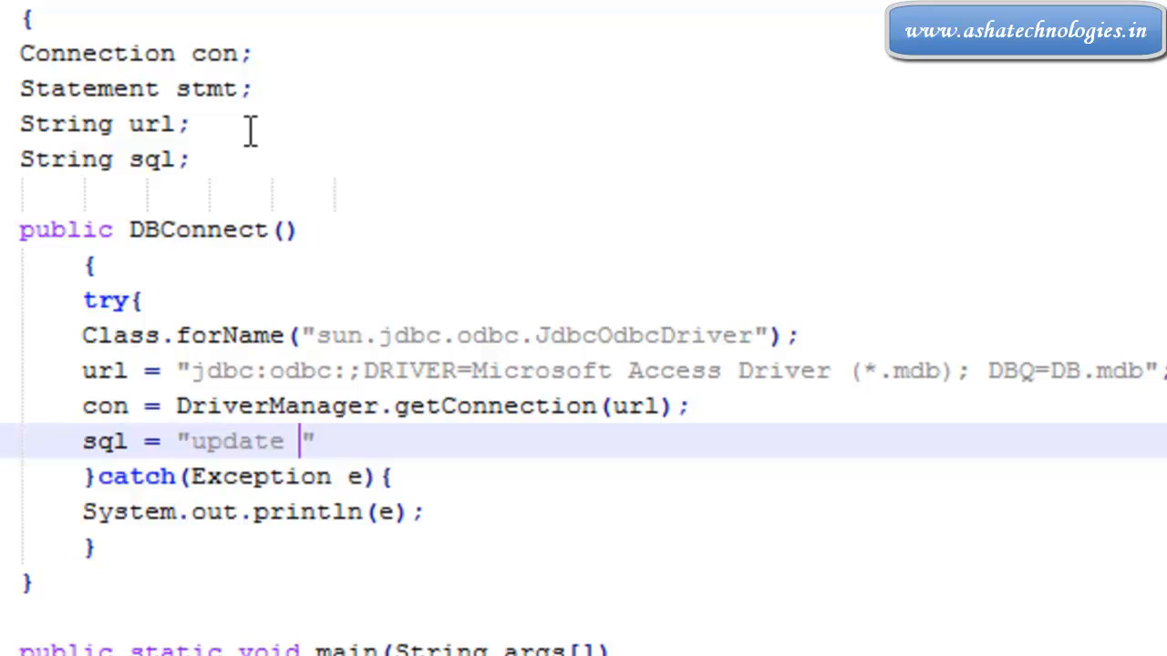
pyautogui.write('emp set sal')
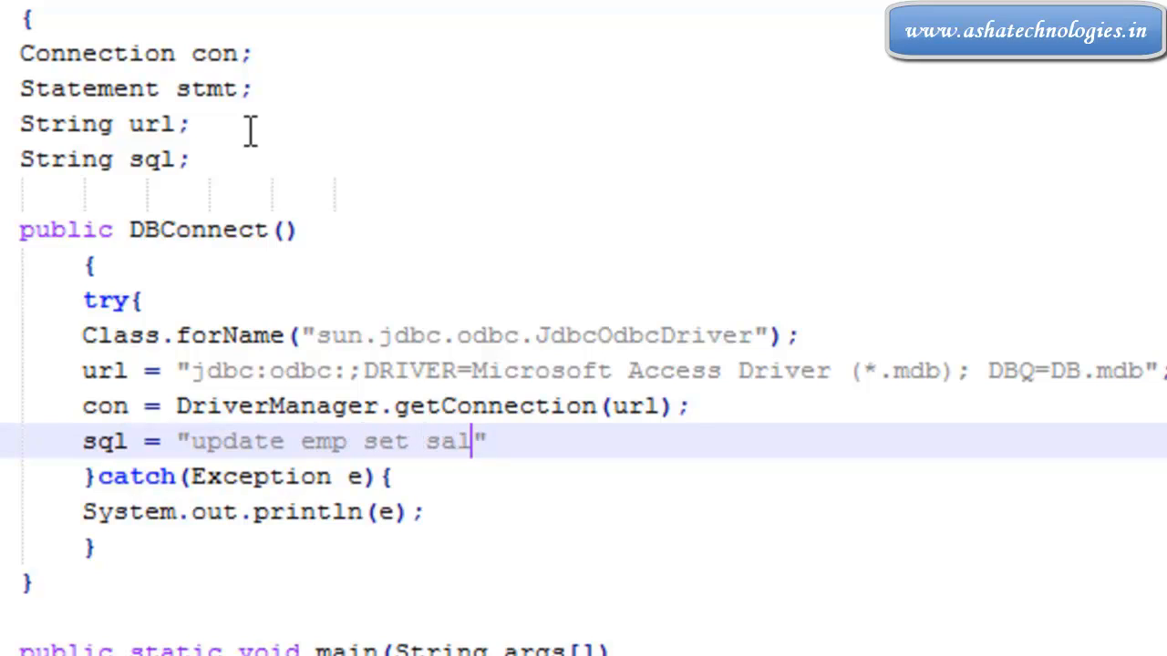
pyautogui.write('=')
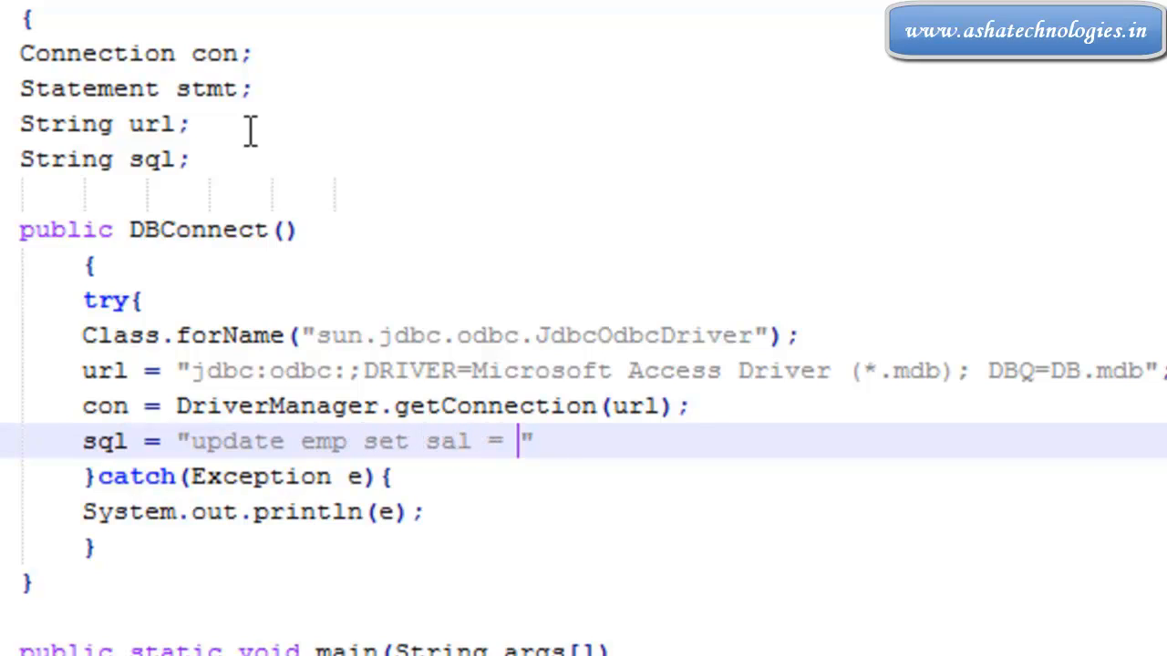
pyautogui.write('3000')
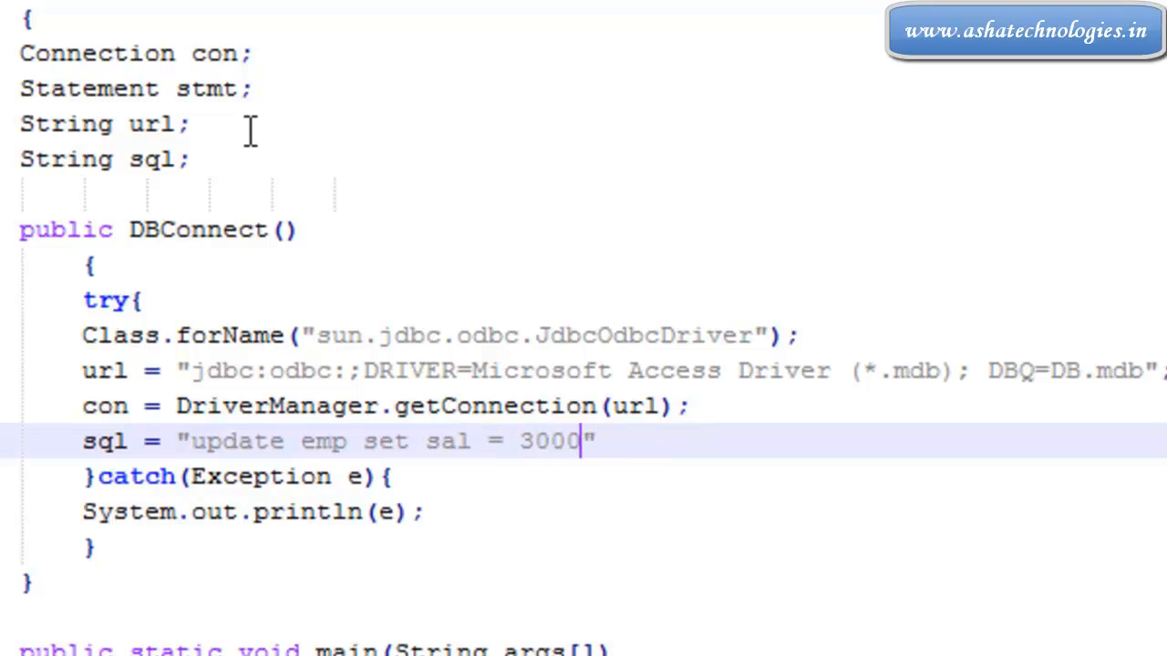
pyautogui.write('0 where')
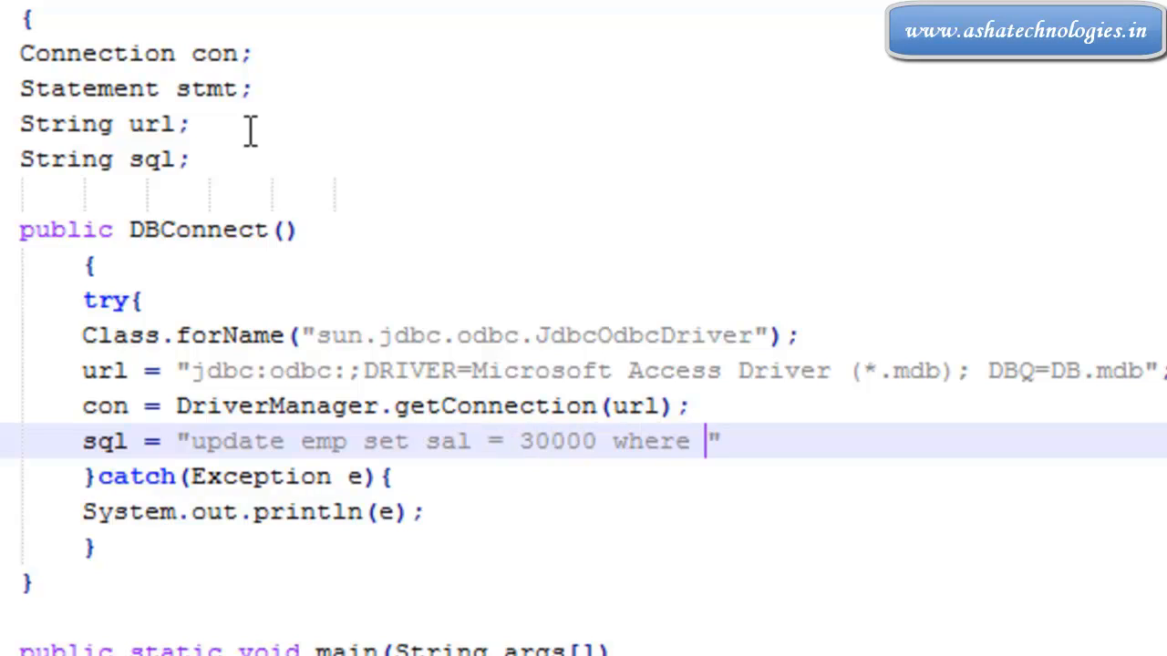
pyautogui.write('id =')
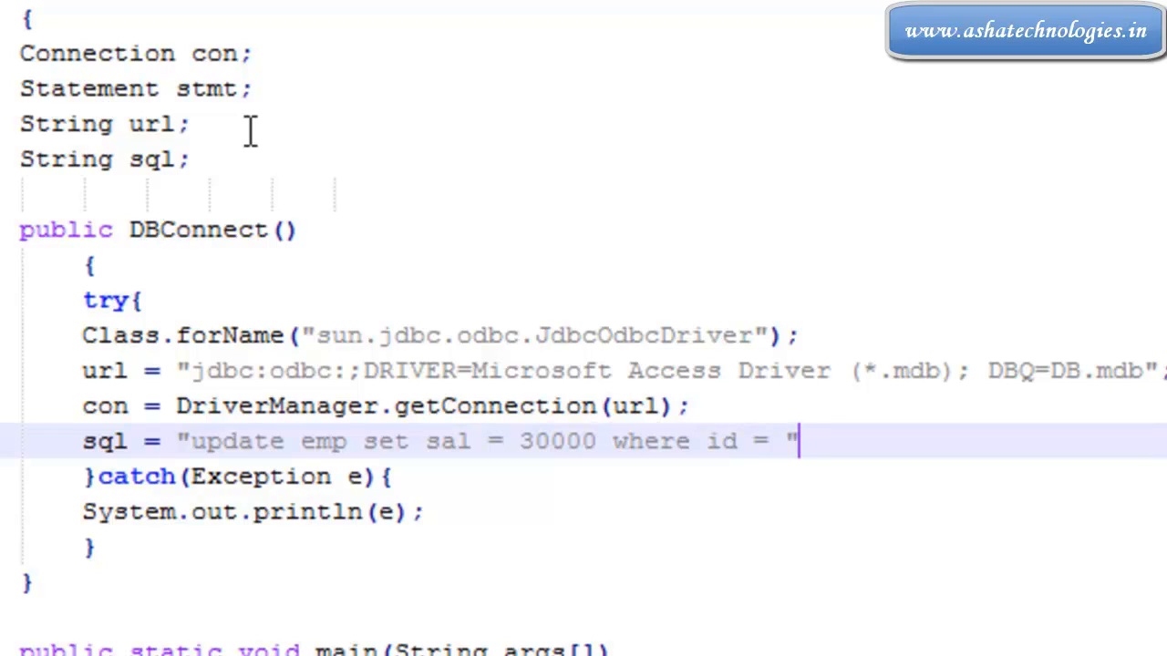
pyautogui.write('+')
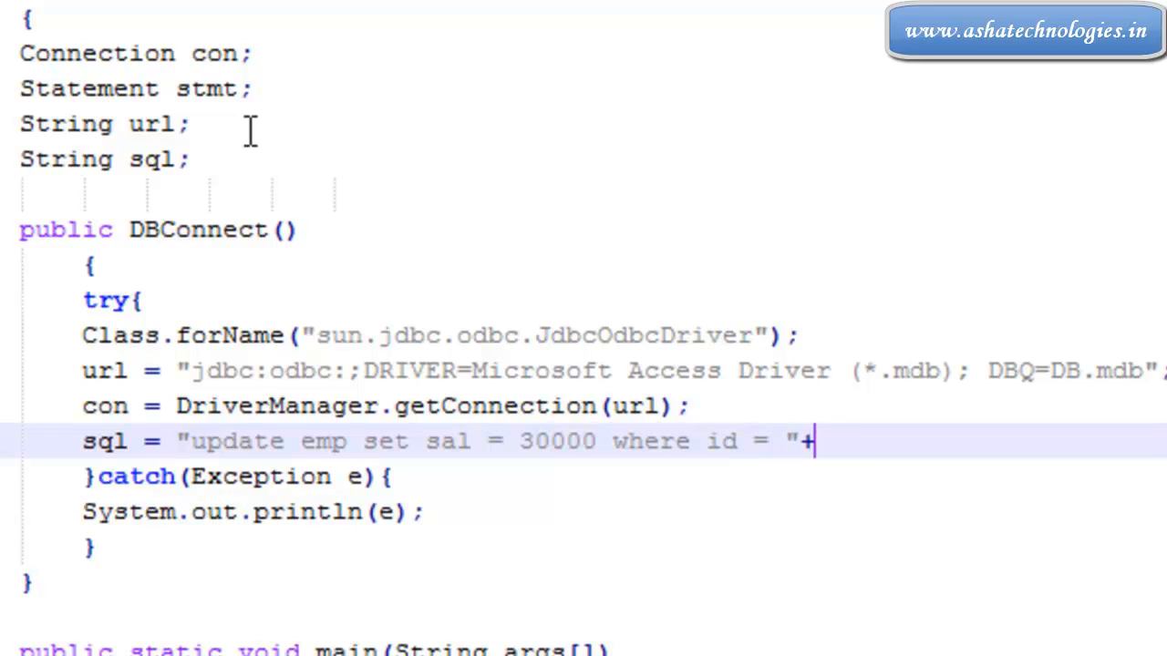
pyautogui.write('103;')
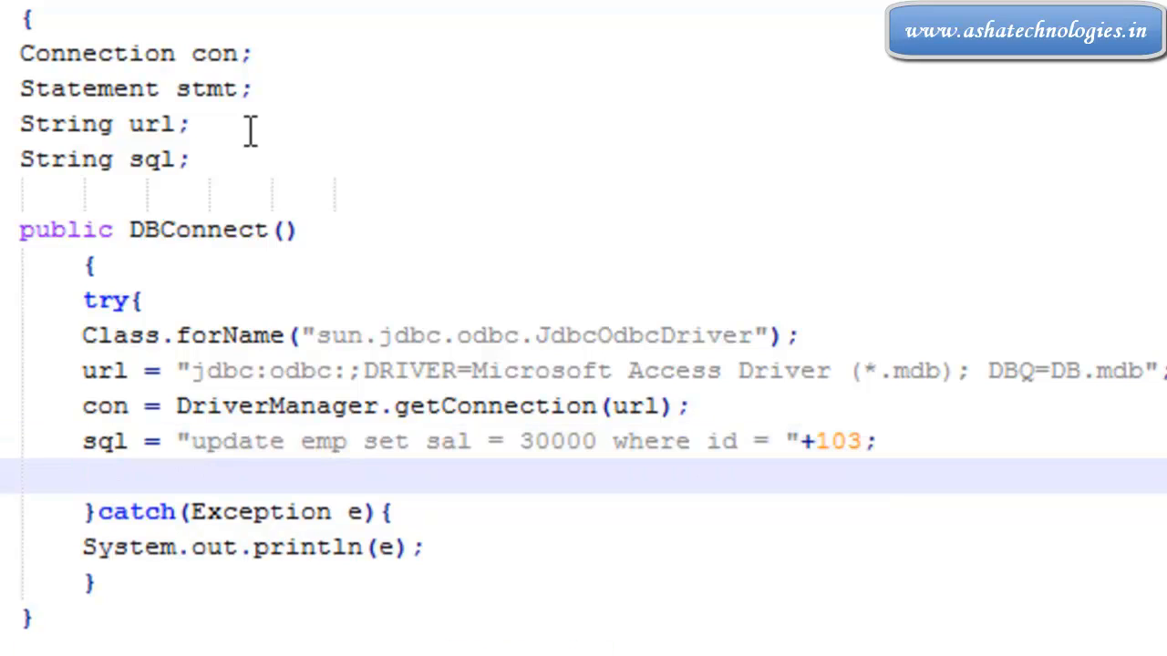
# Create the statement with stmt = con.createStatement() below the sql assignment.
pyautogui.click(82, 474)
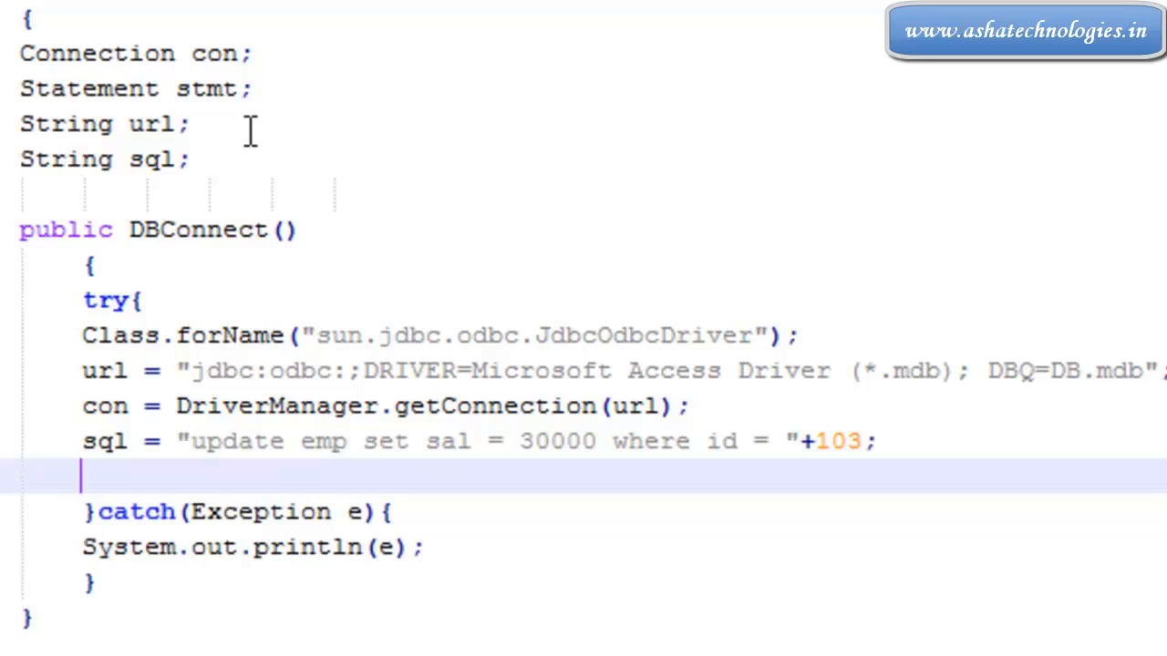
pyautogui.write('stmt')
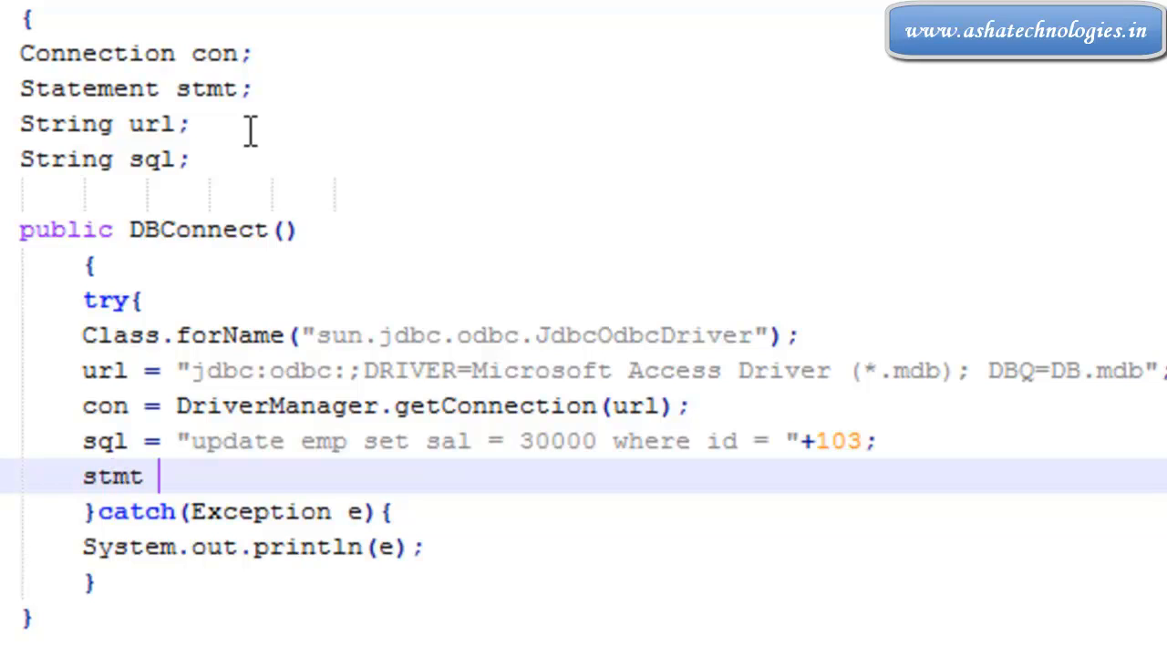
pyautogui.write('= con.')
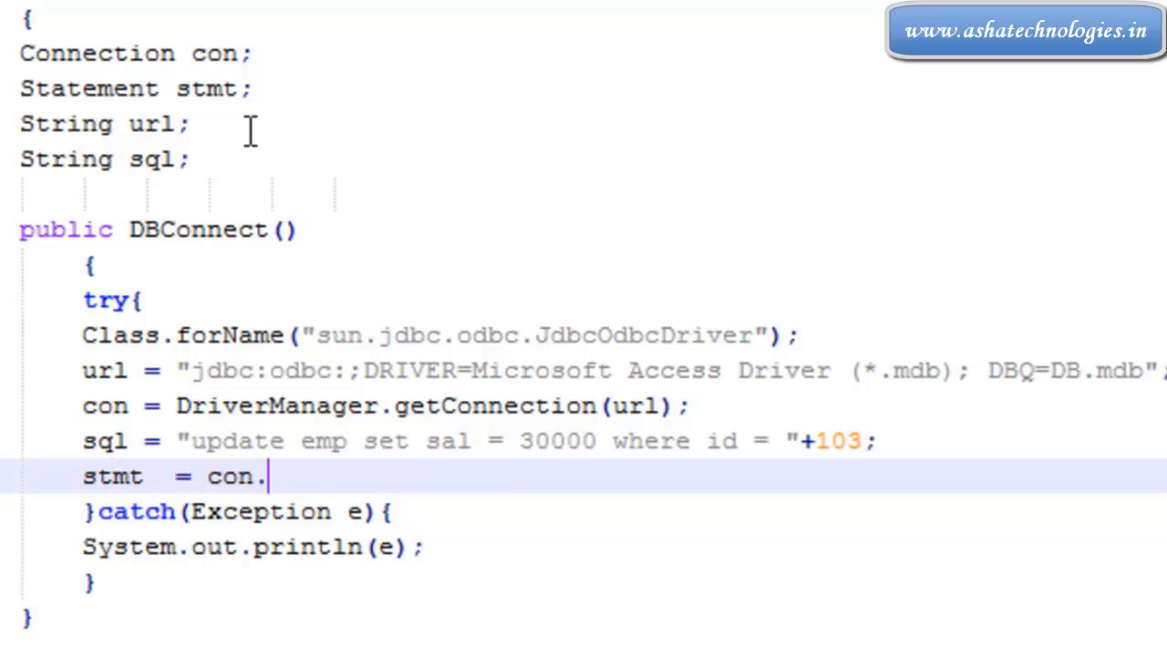
pyautogui.write('createStatement();')
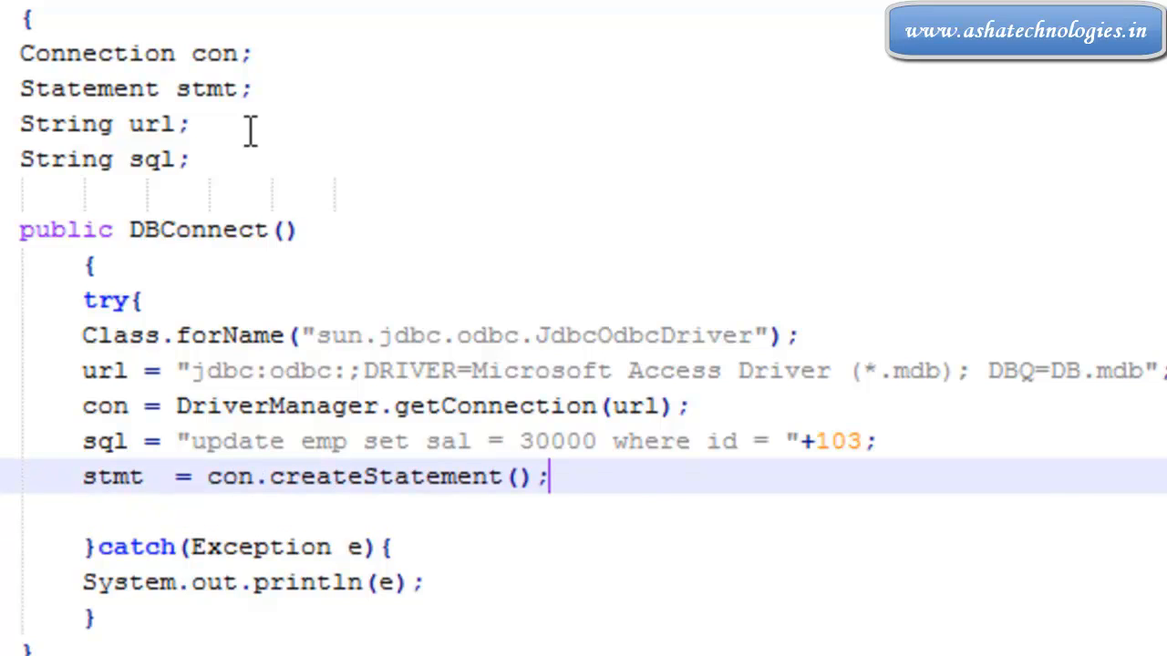
# Execute the update with stmt.executeUpdate(sql).
pyautogui.doubleClick(113, 476)
pyautogui.write('s')
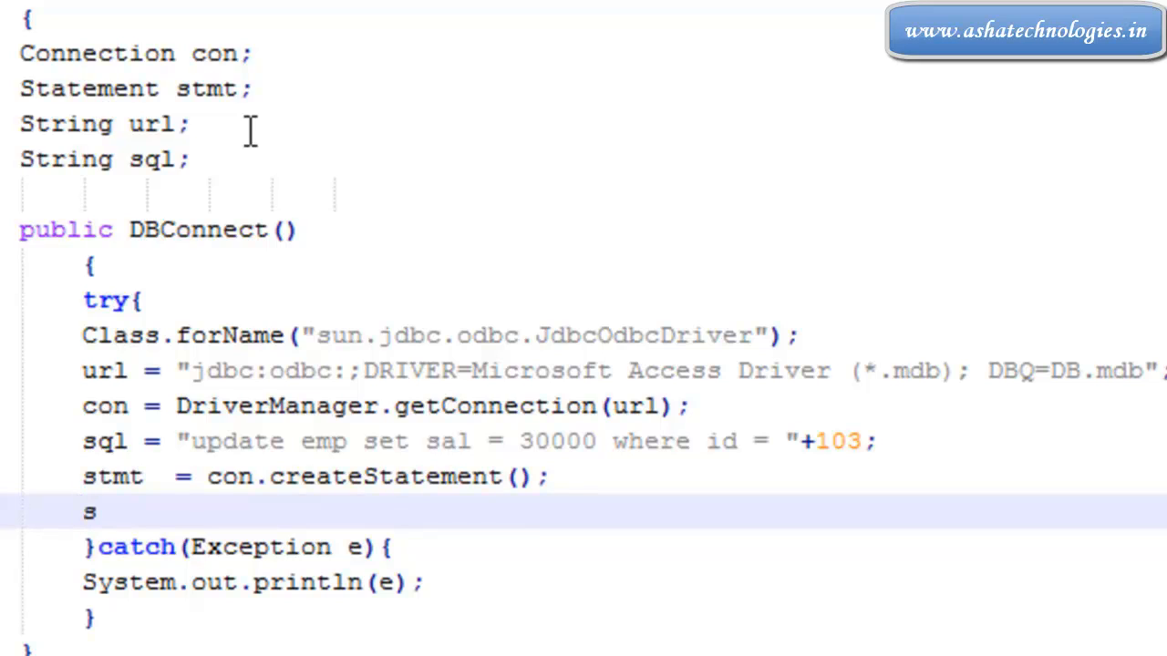
pyautogui.write('tmt.')
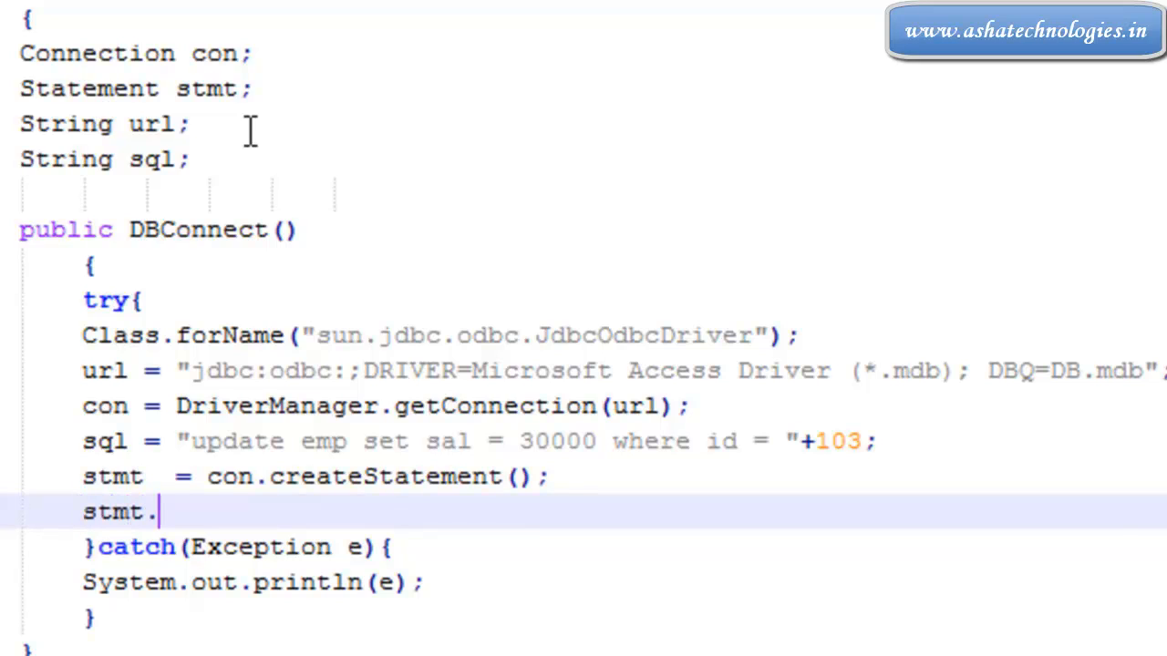
pyautogui.write('equ')
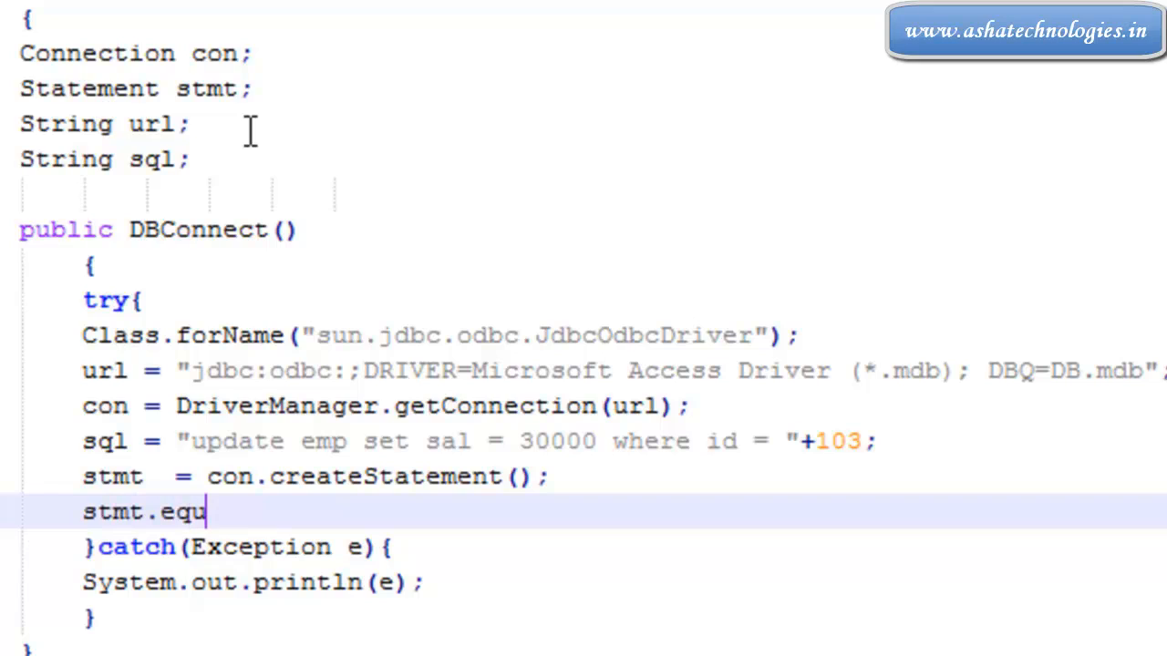
pyautogui.press('Backspace')
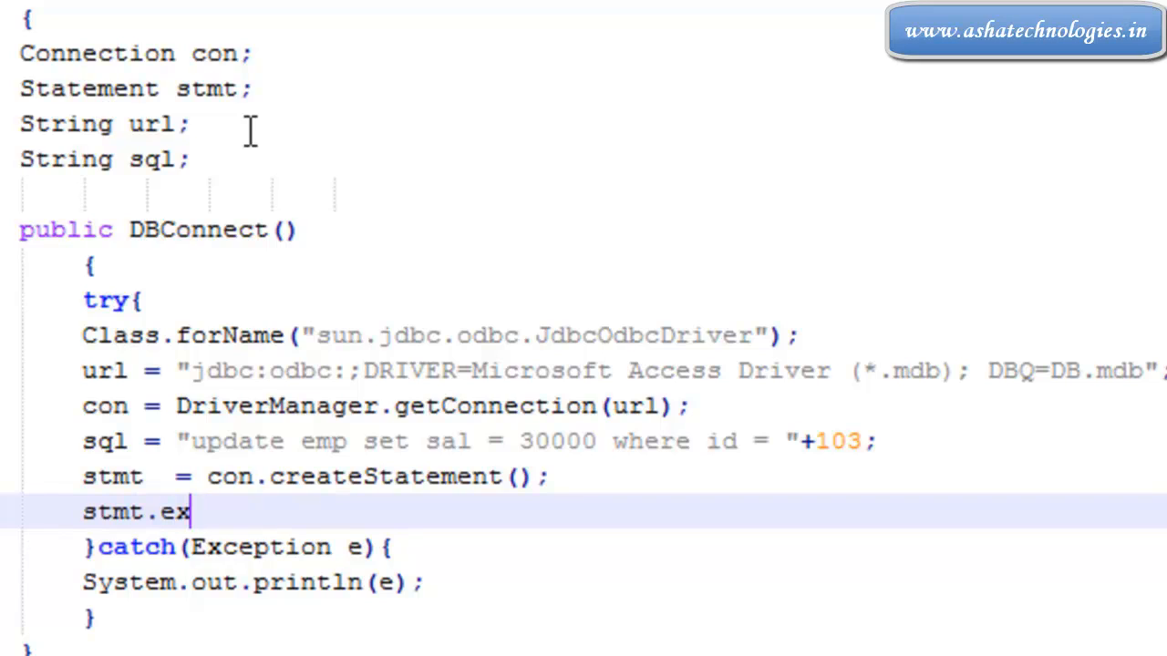
pyautogui.write('ecute')
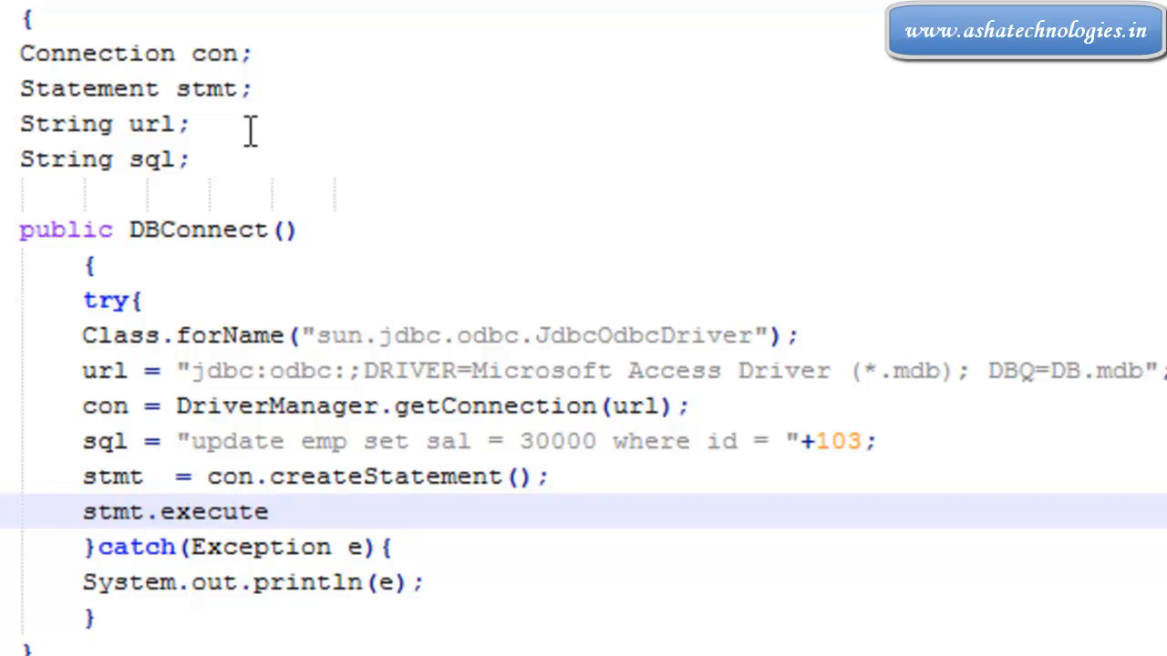
pyautogui.write('Update ()')
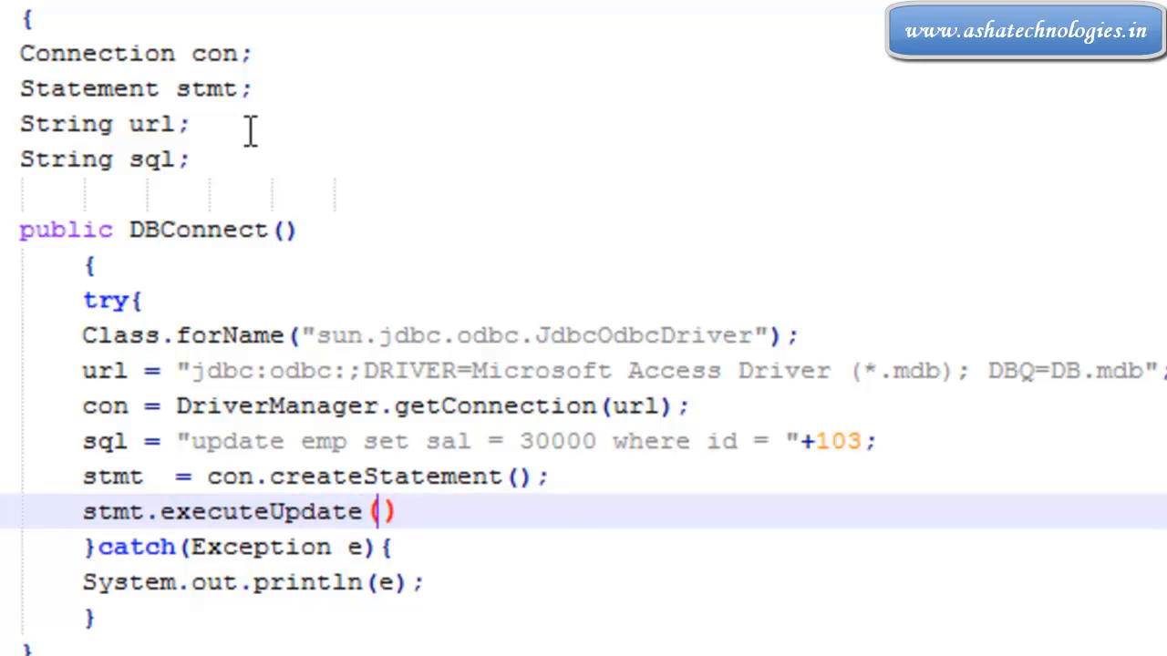
pyautogui.write('sql')
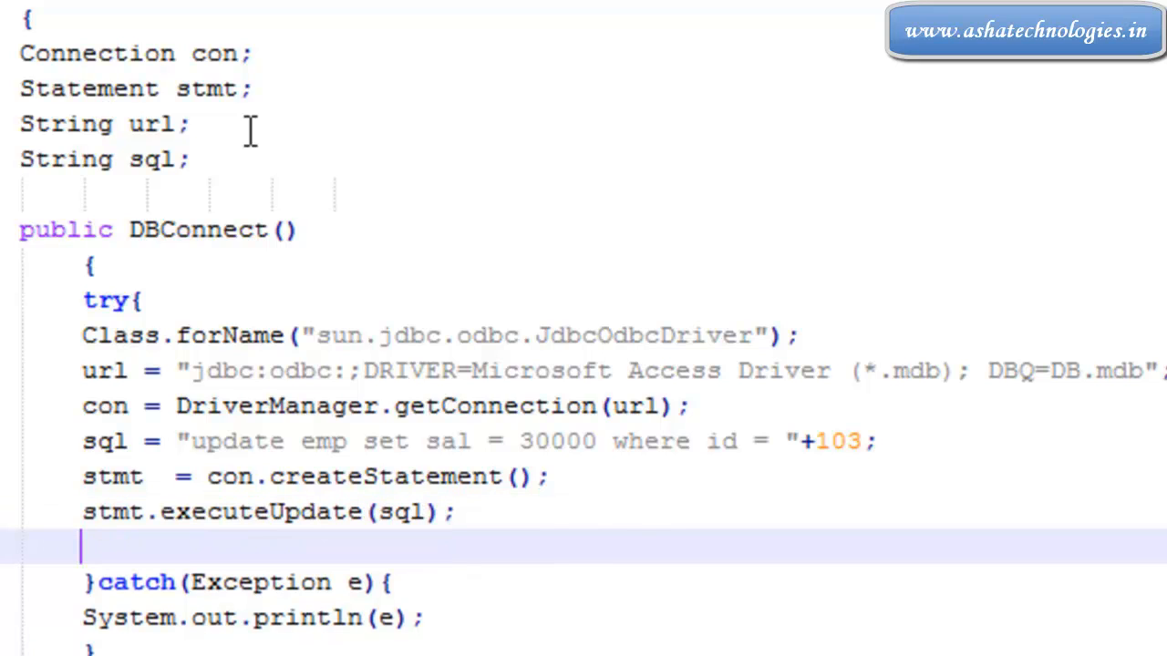
# Commit the change with con.commit() and close the connection with con.close().
pyautogui.write('con')
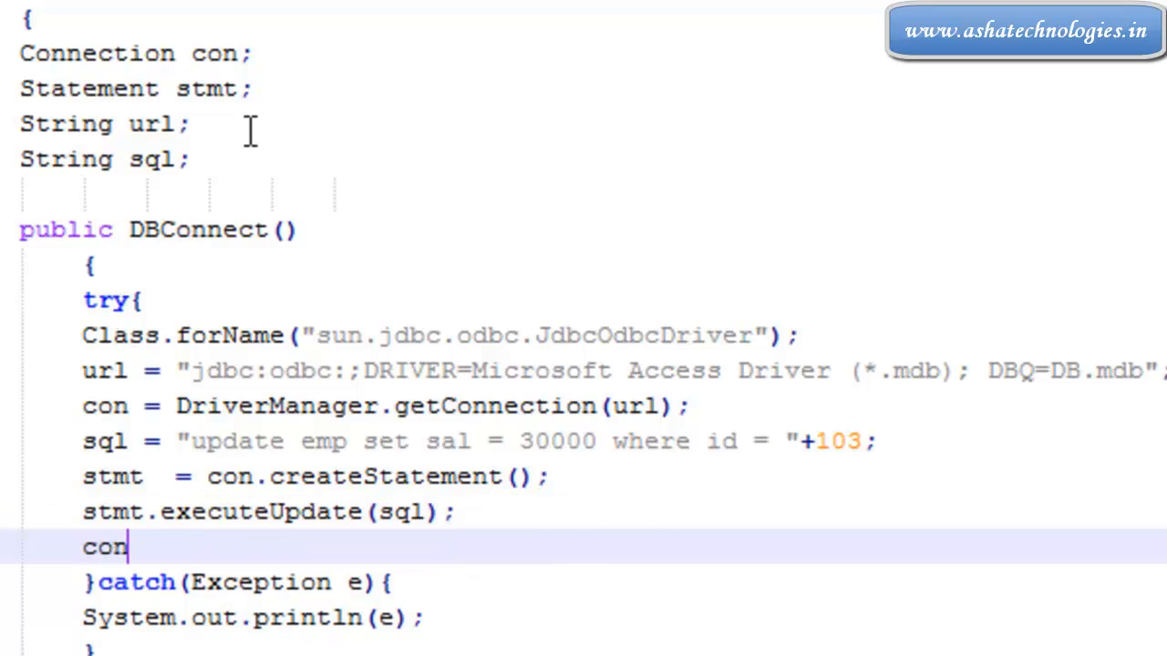
pyautogui.write('.commit(')
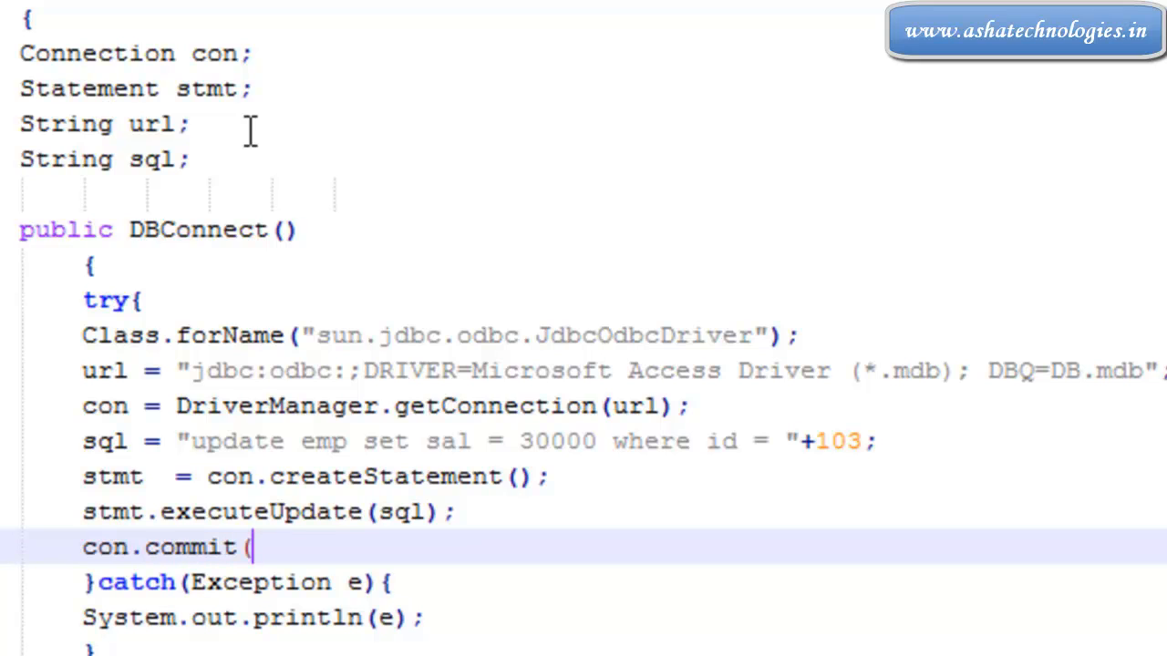
pyautogui.write(');')
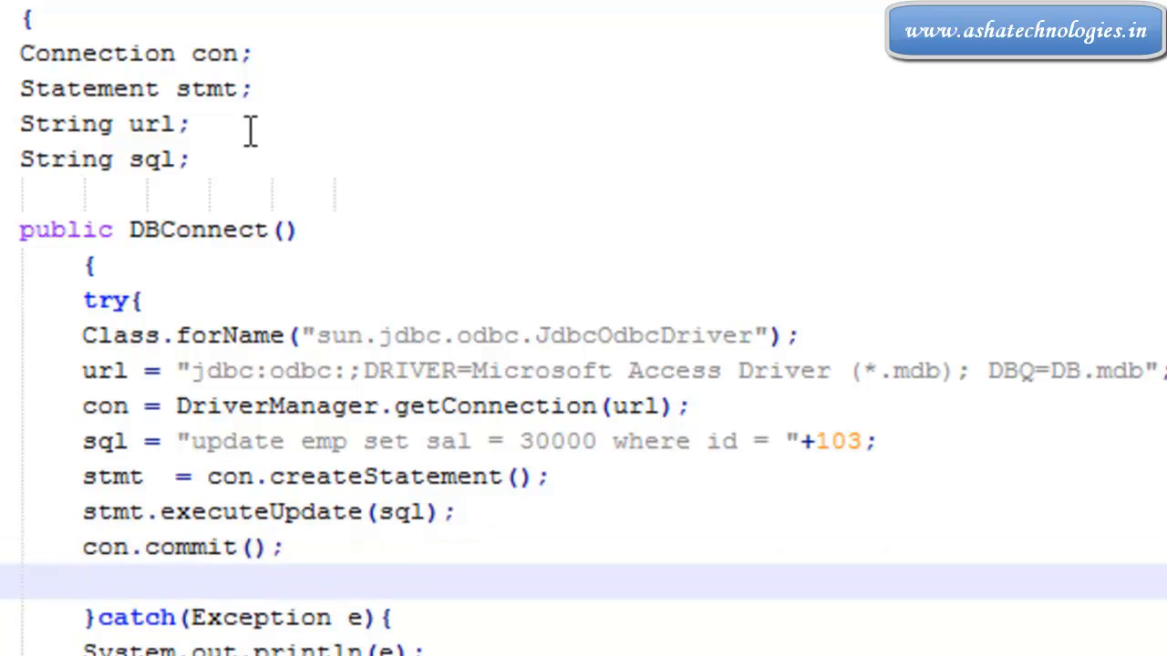
pyautogui.scroll(-3)
pyautogui.write('con.')
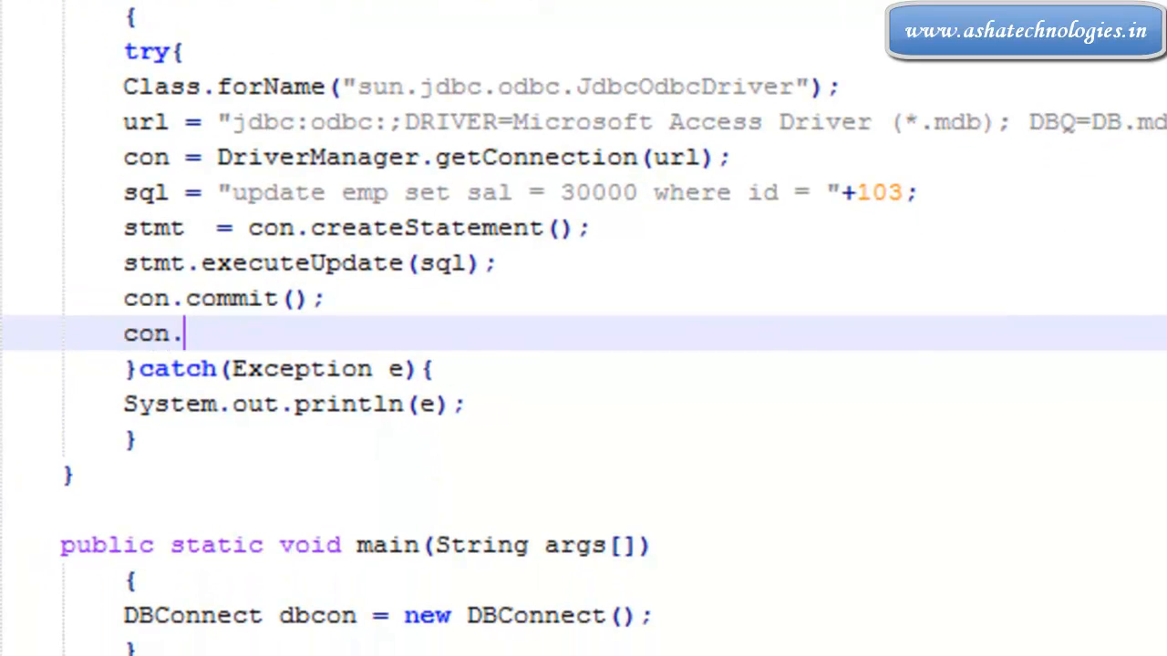
pyautogui.write('close')
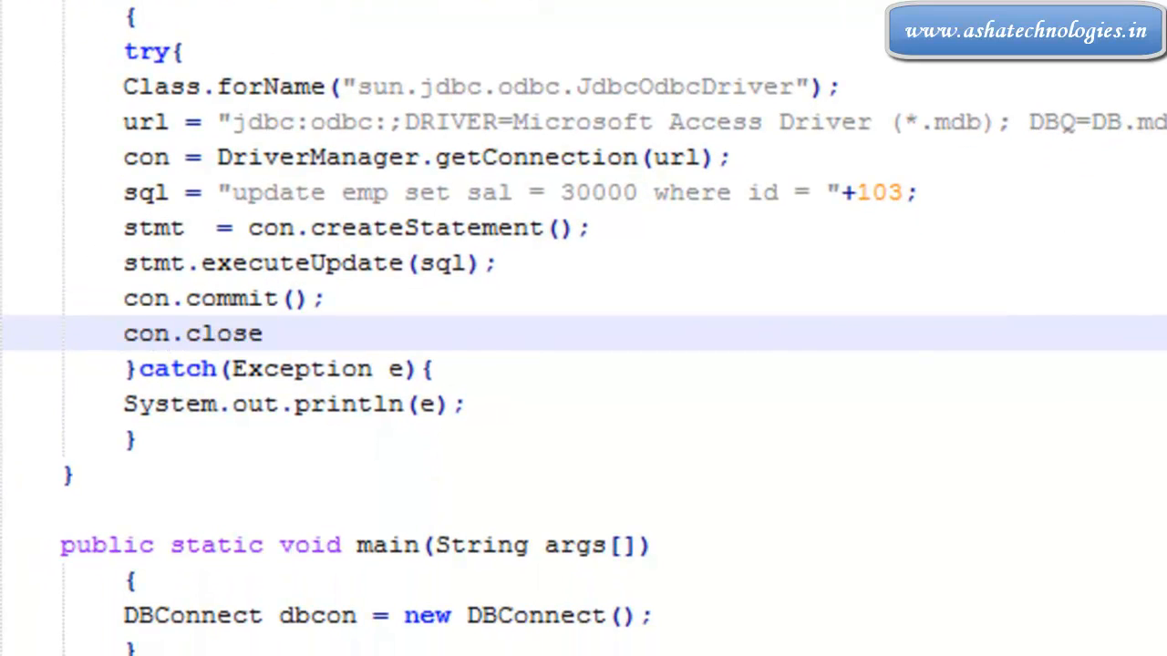
pyautogui.write('();')
pyautogui.write('jav')
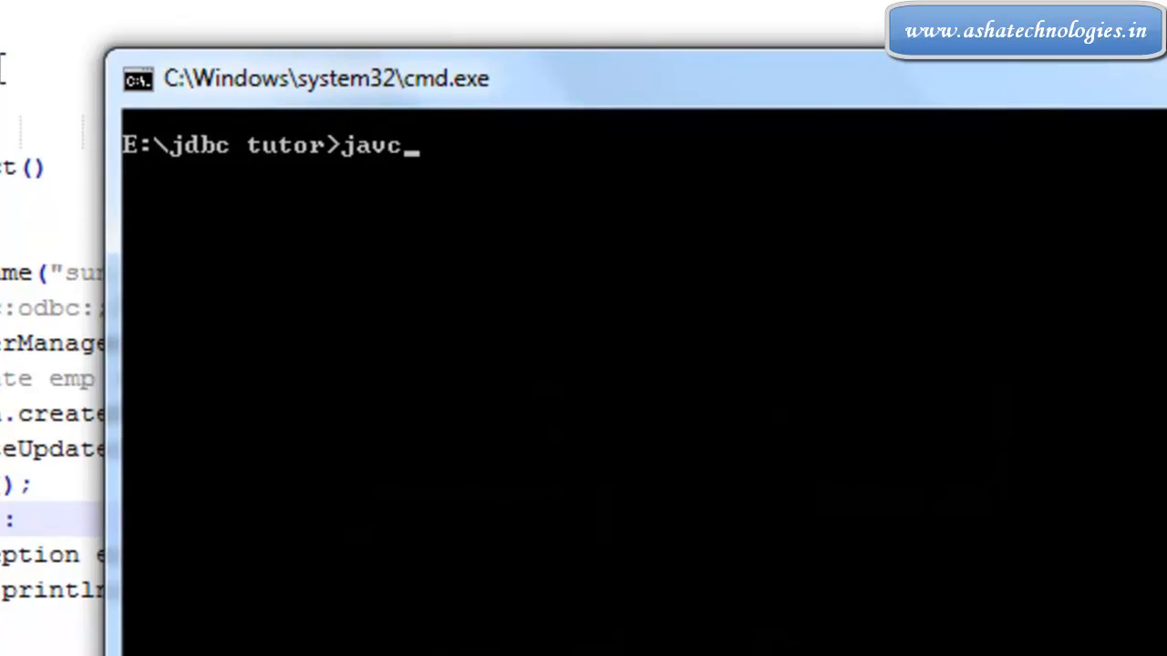
# Enter the javac DBConnect.java compile command at the prompt.
pyautogui.write('c')
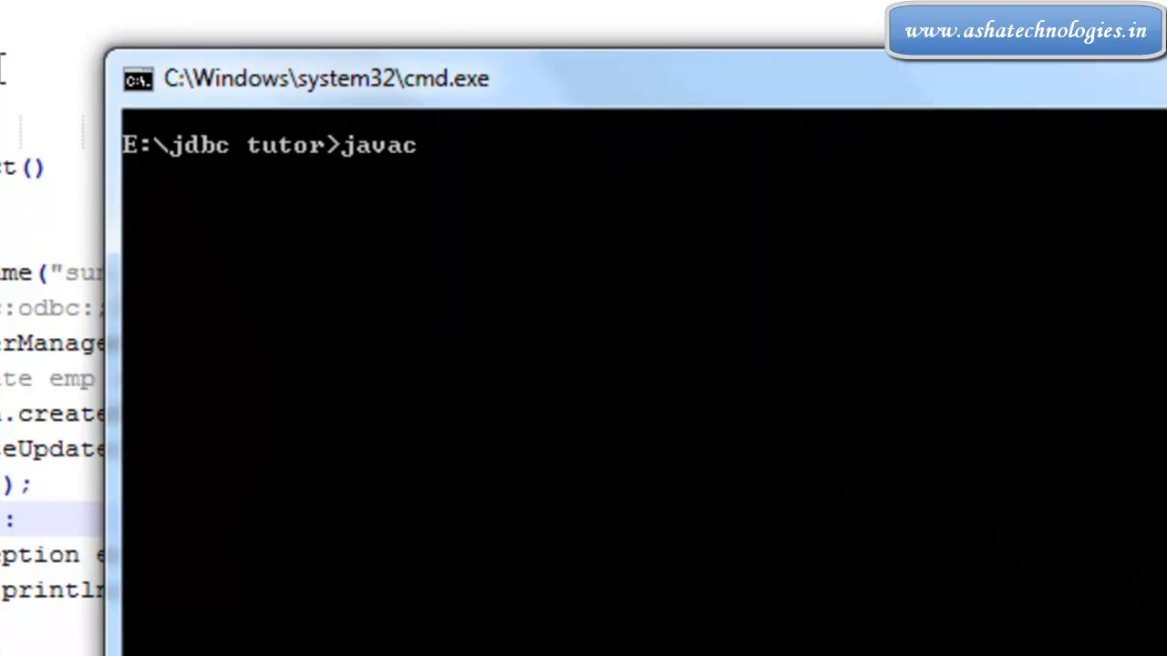
pyautogui.write('DBCo')
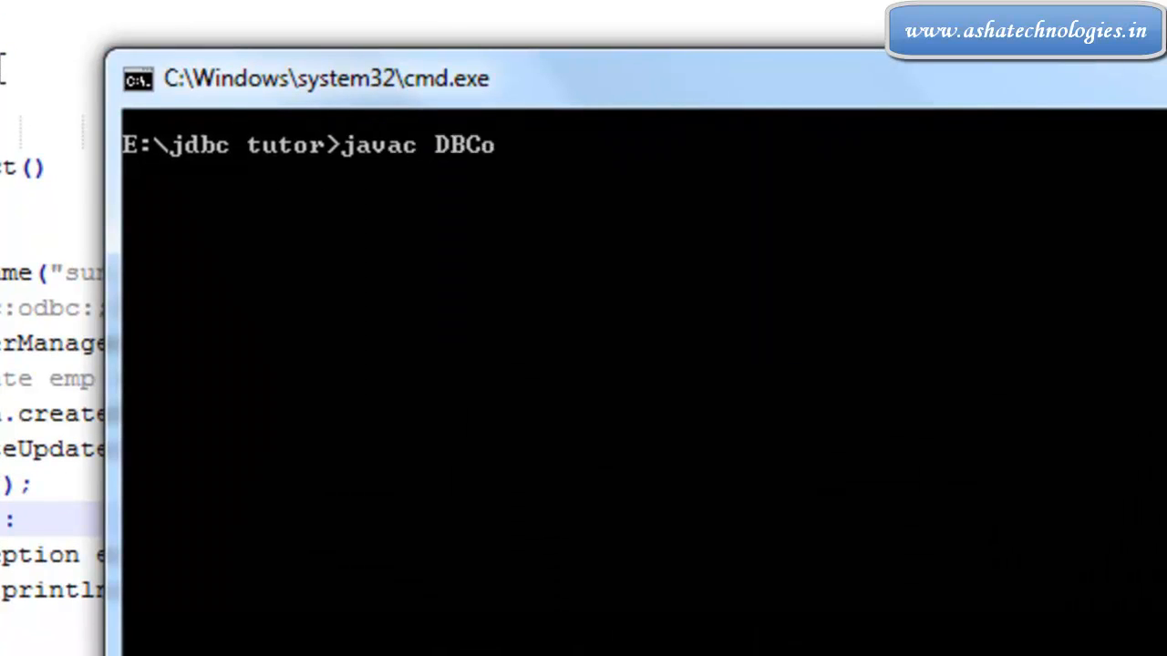
pyautogui.write('nnect.jav')
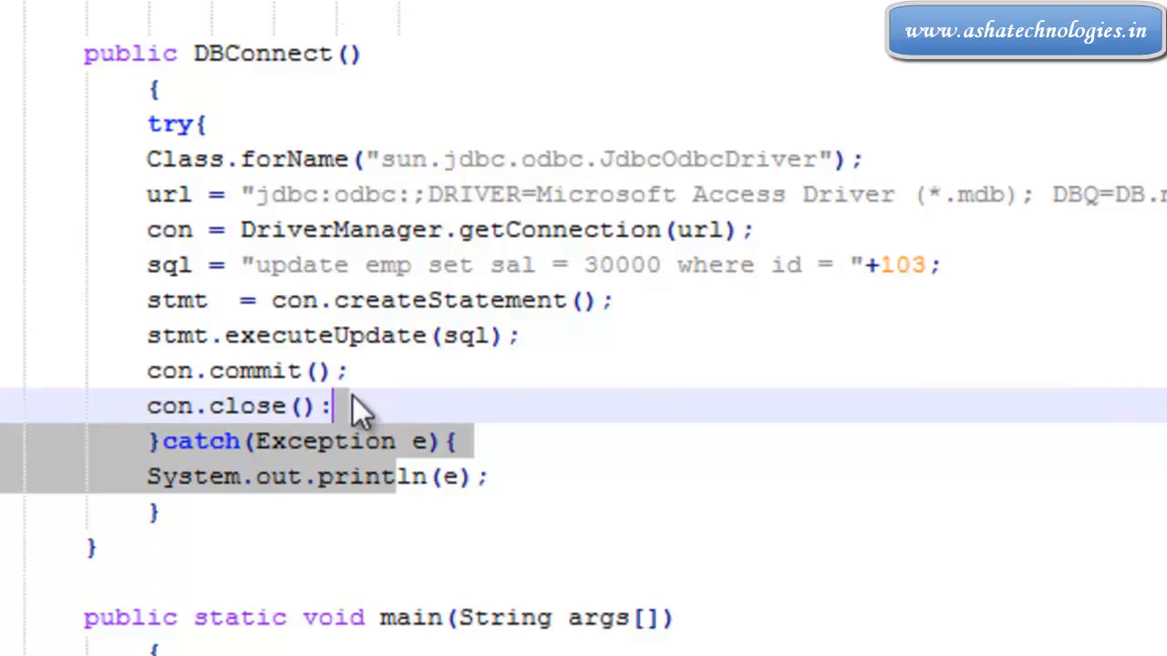
# Add the missing semicolon after con.close().
pyautogui.click(350, 404)
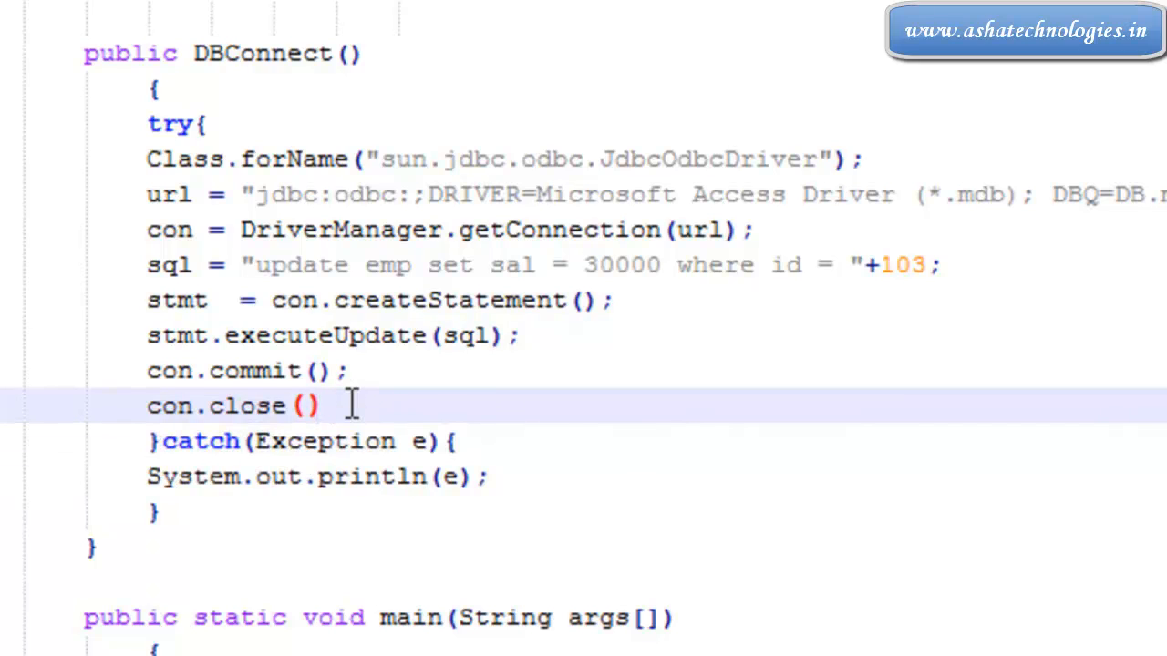
pyautogui.write(';')
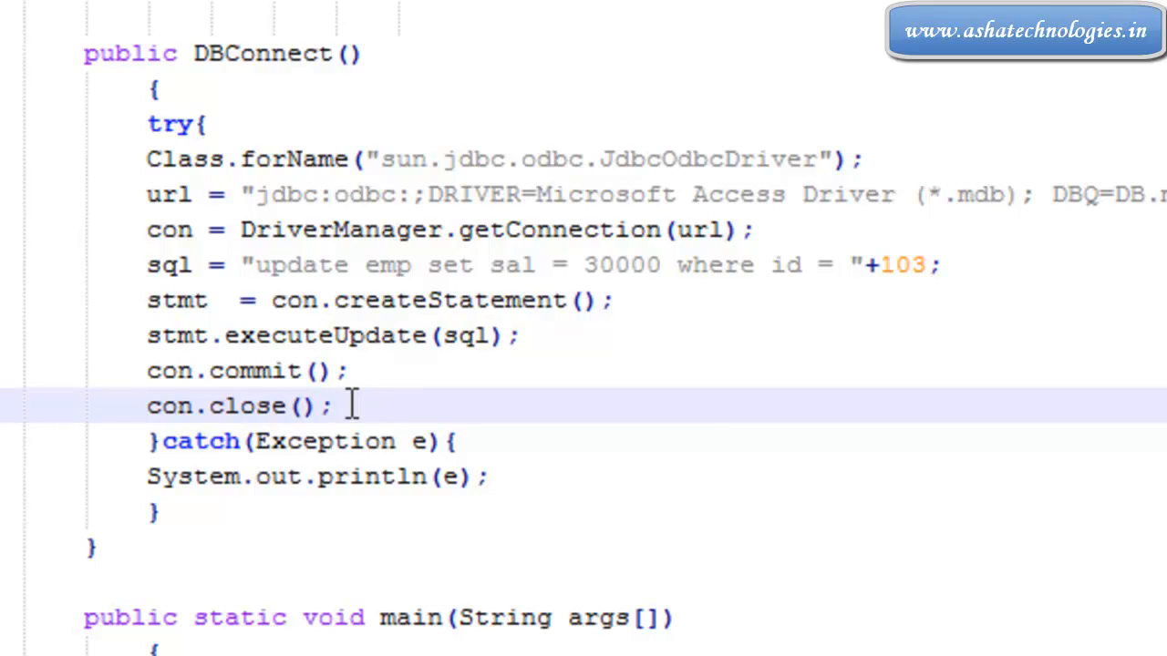
pyautogui.moveTo(550, 510)
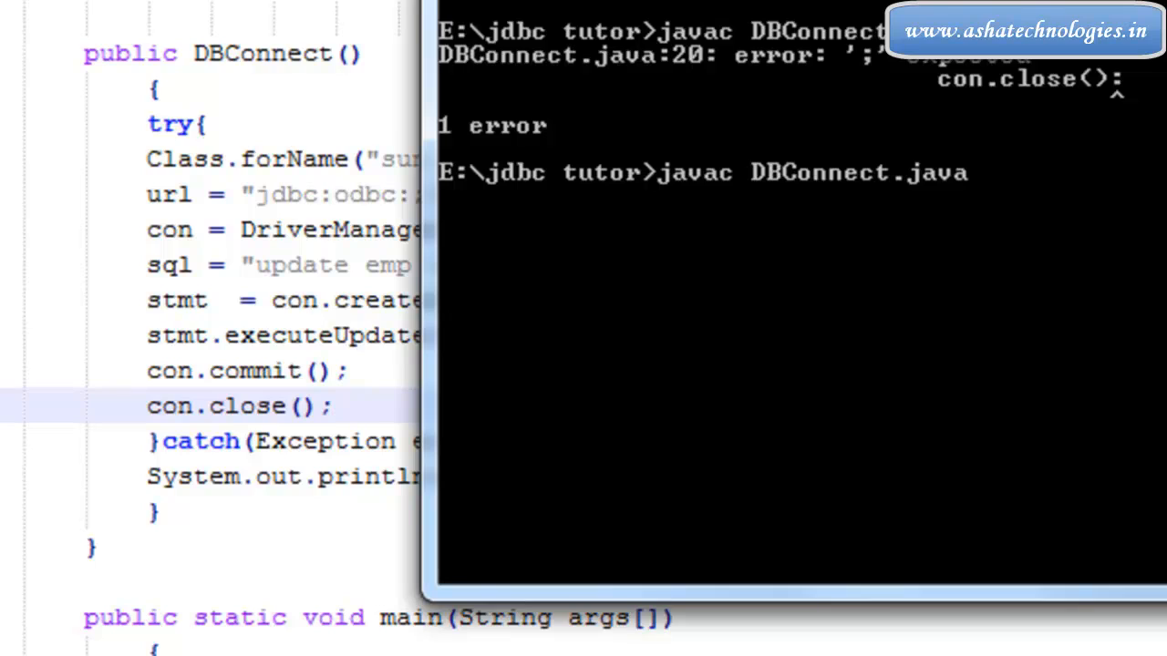
# Enter the java DBConnect run command after recompiling.
pyautogui.write('java')
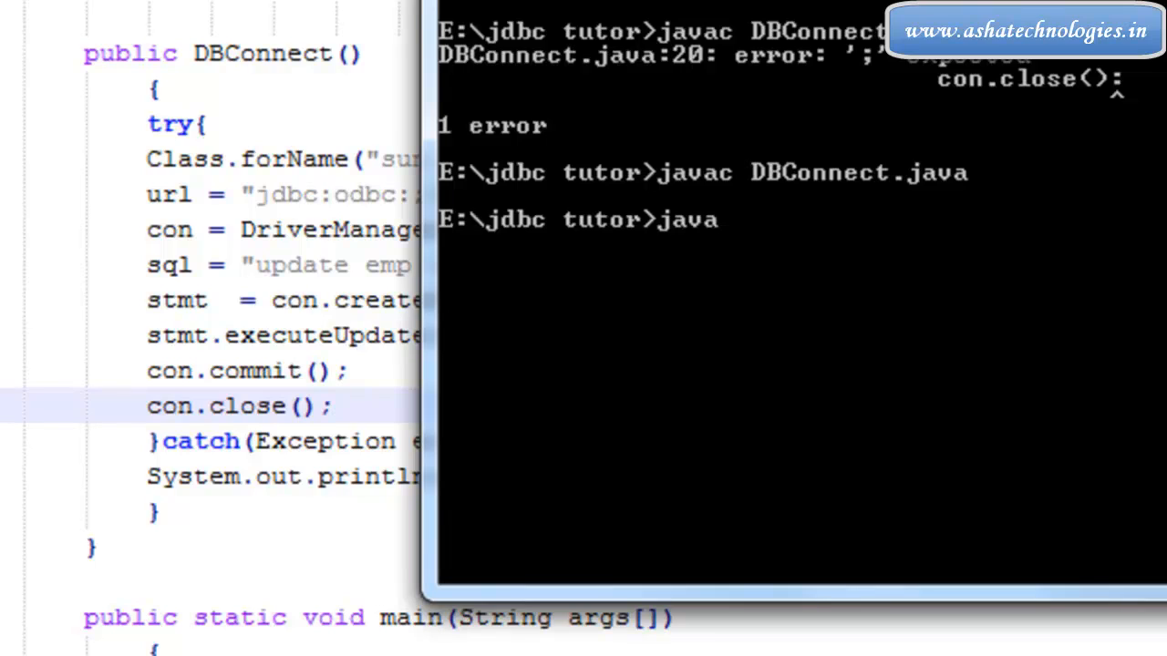
pyautogui.write('DBCon')
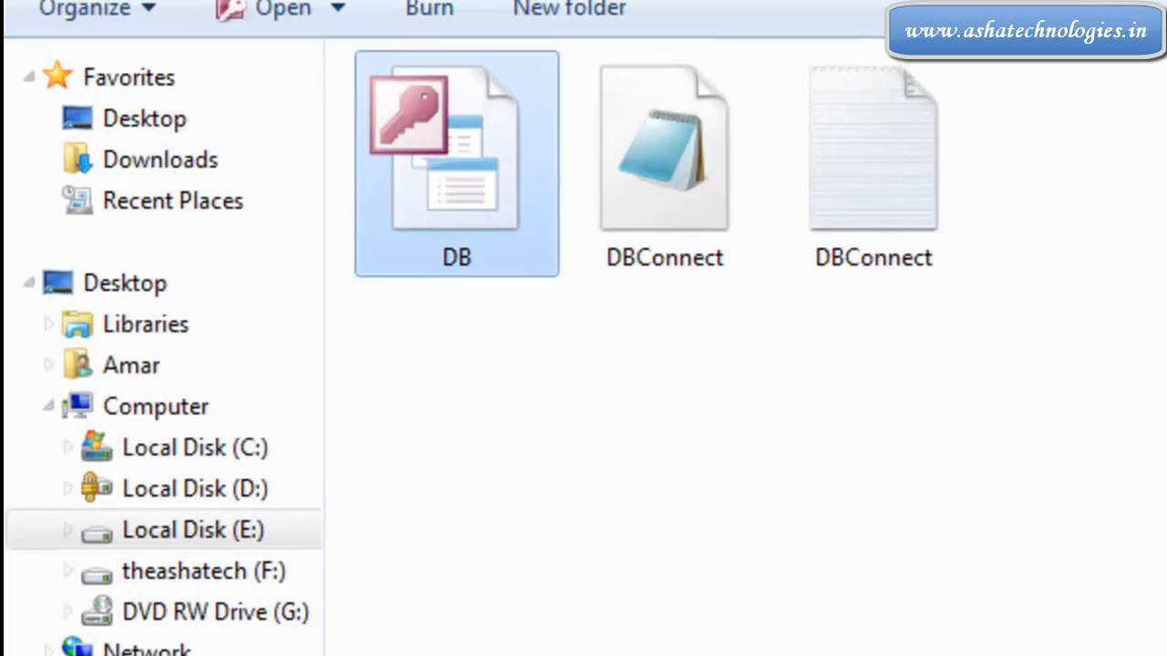
pyautogui.moveTo(493, 228)
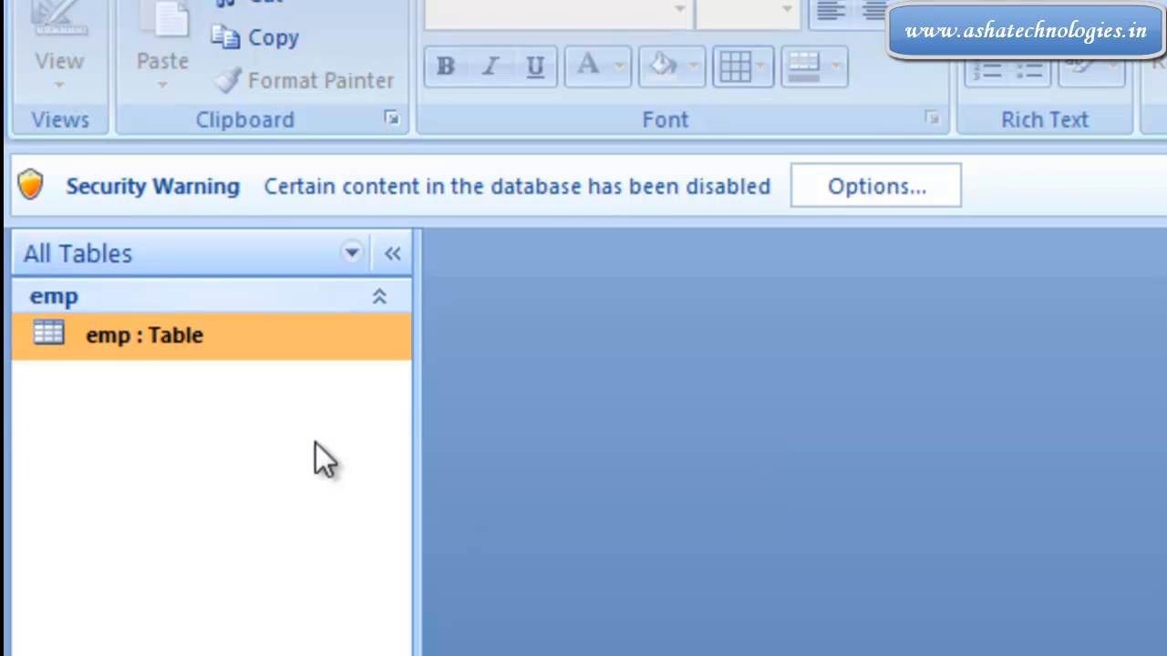
# Open the emp table from the DB database's table list.
pyautogui.doubleClick(142, 335)
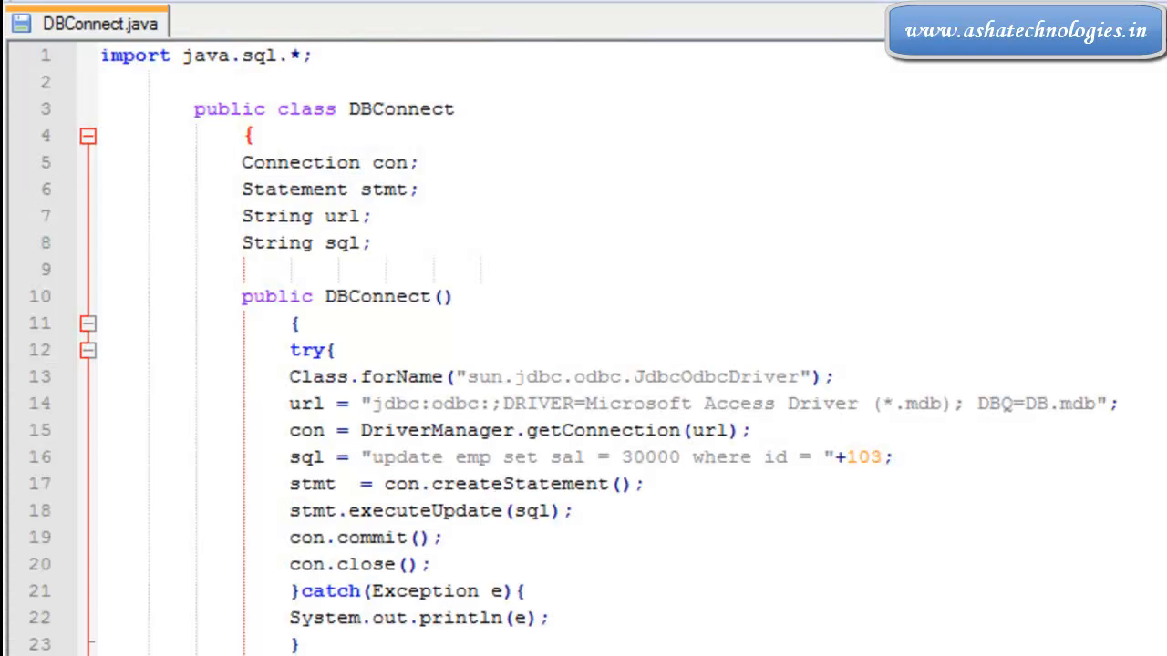
# Place the caret in the sql string to change the sal value to 500.
pyautogui.click(715, 510)
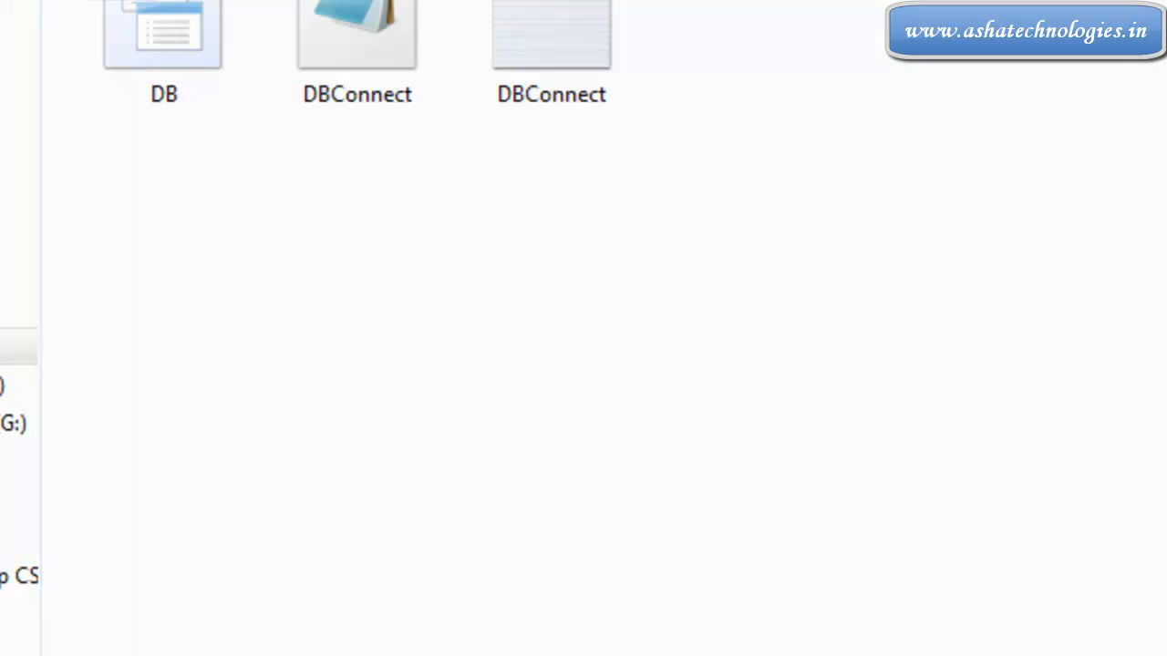
# Open the DB database in Access and view emp showing Sal 500 for id 103.
pyautogui.click(164, 36)
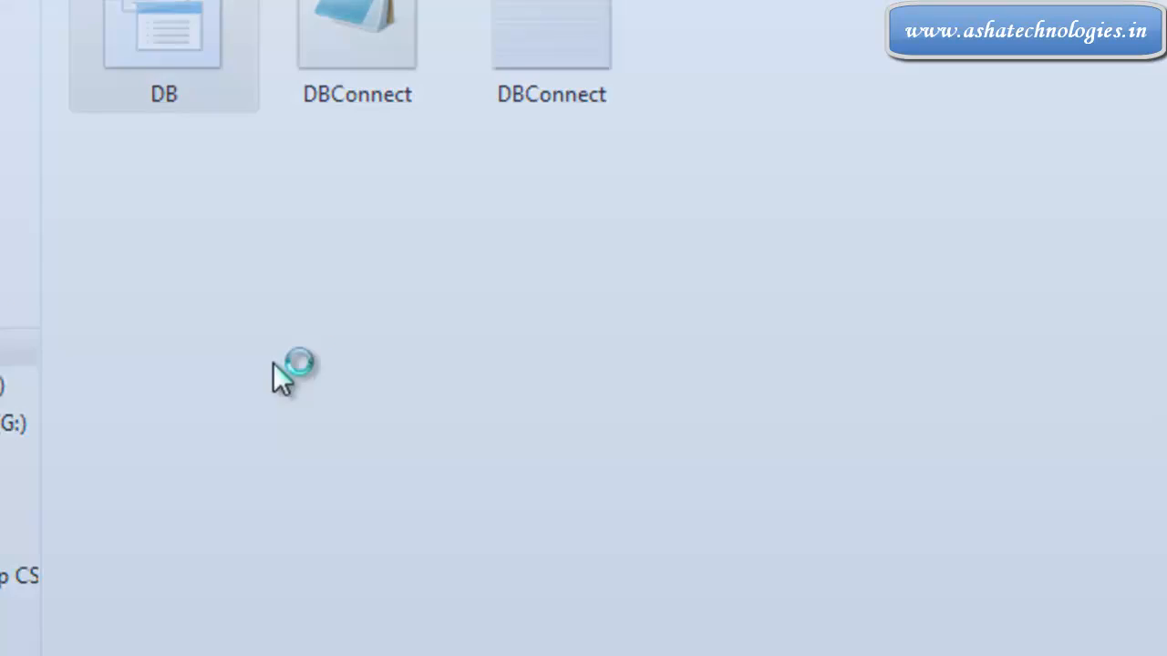
pyautogui.doubleClick(358, 33)
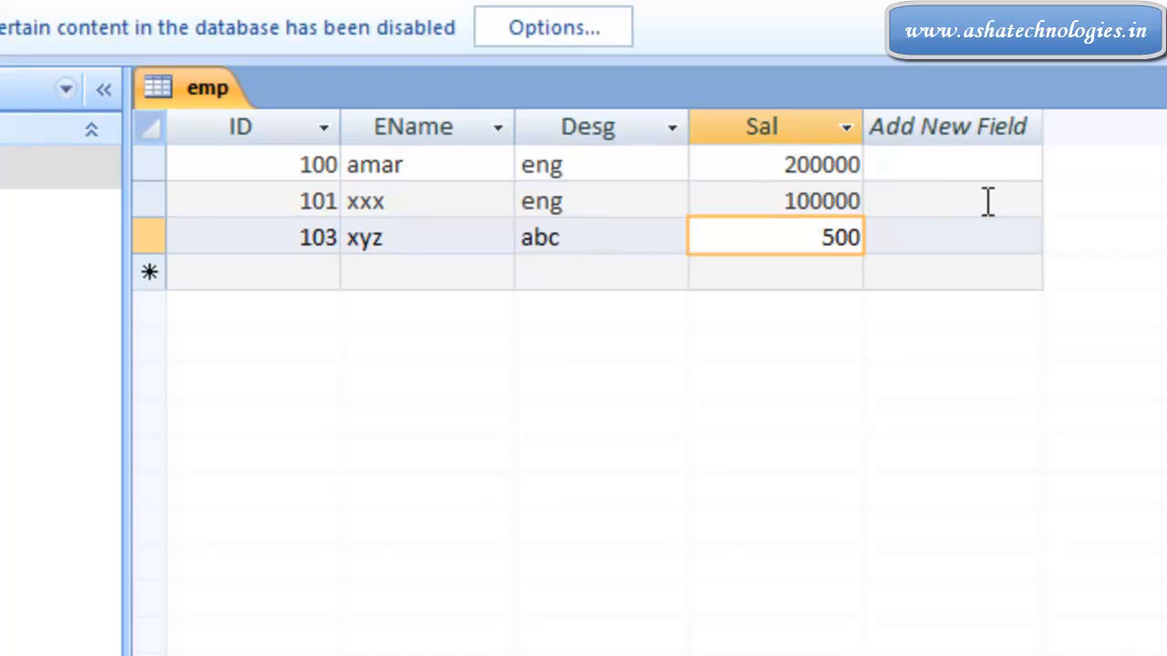
pyautogui.click(951, 237)
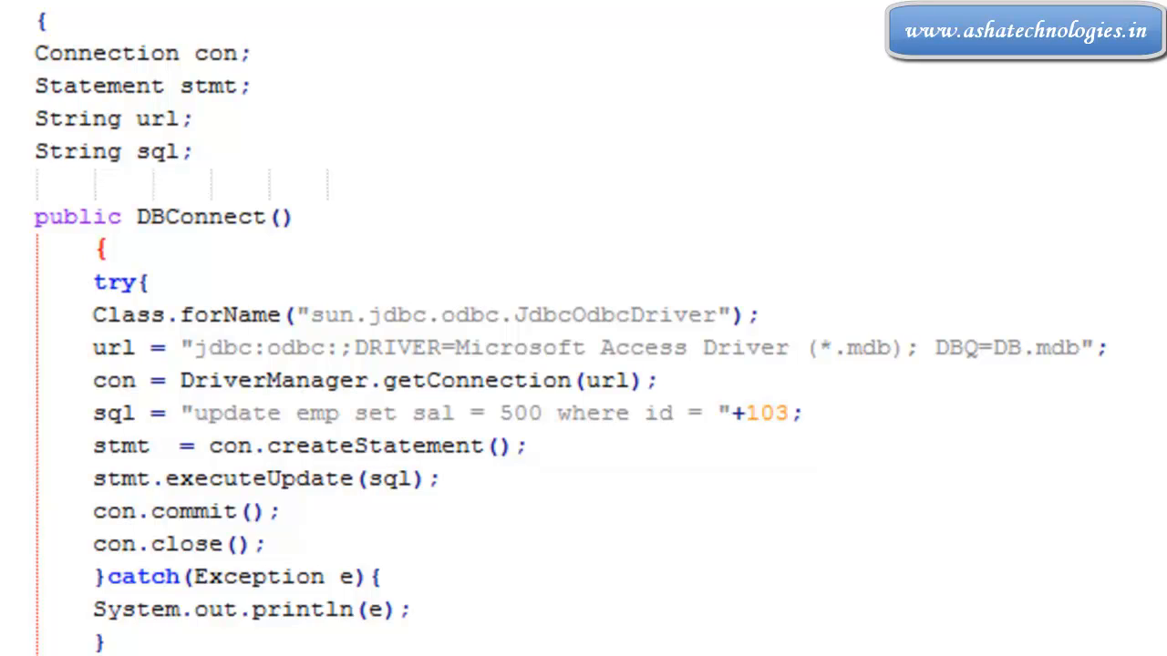
pyautogui.moveTo(585, 401)
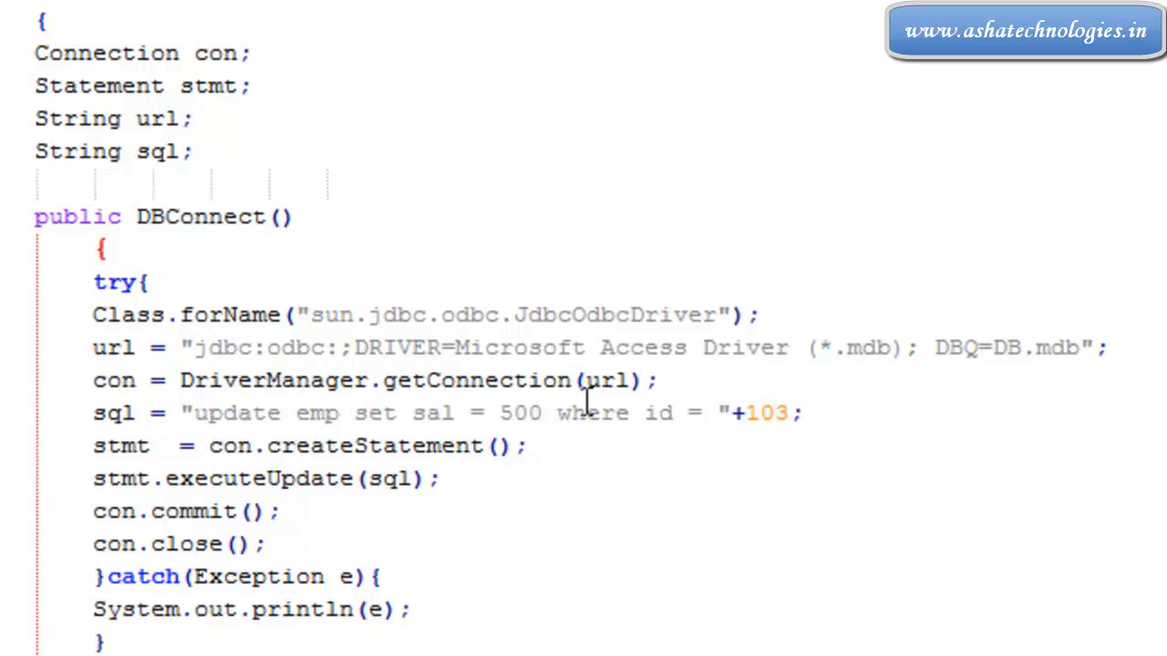
pyautogui.click(265, 543)
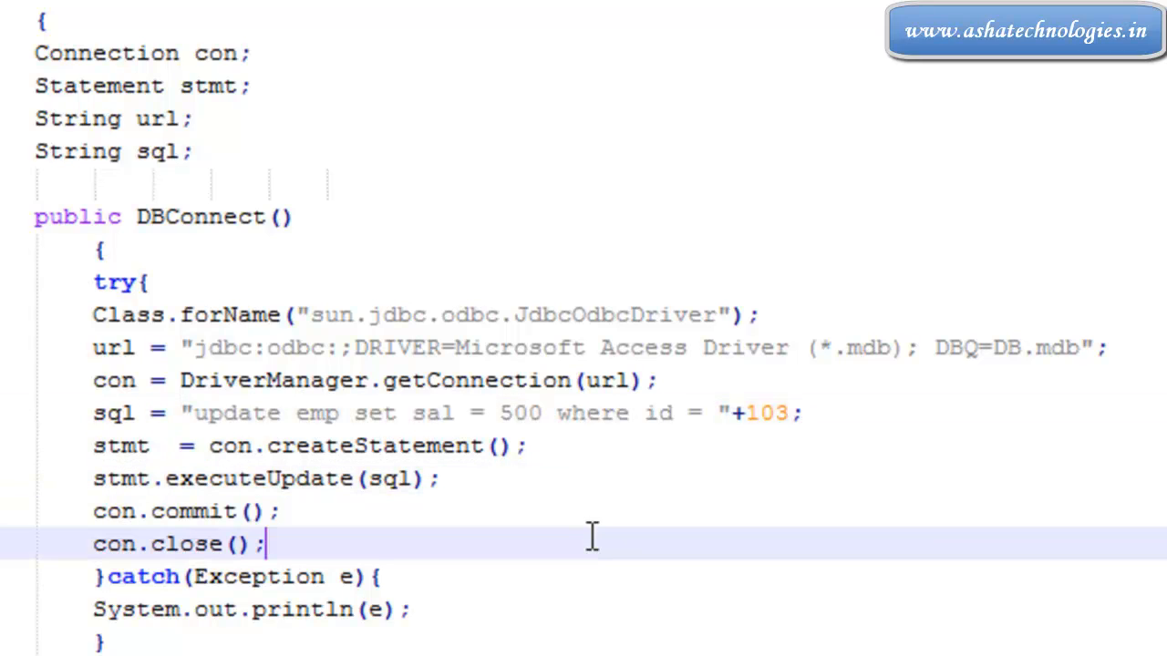